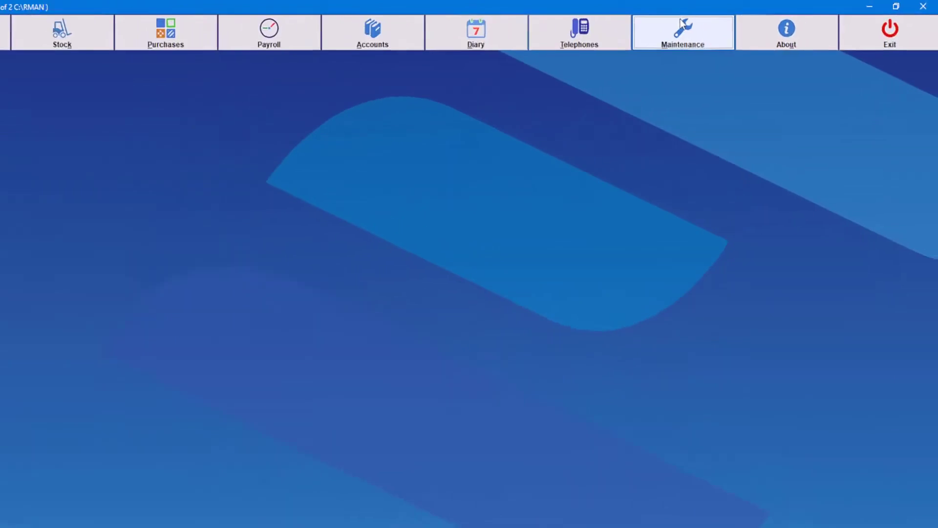
Reach the Master User's system settings via Maintenance > Users Settings.
click(682, 32)
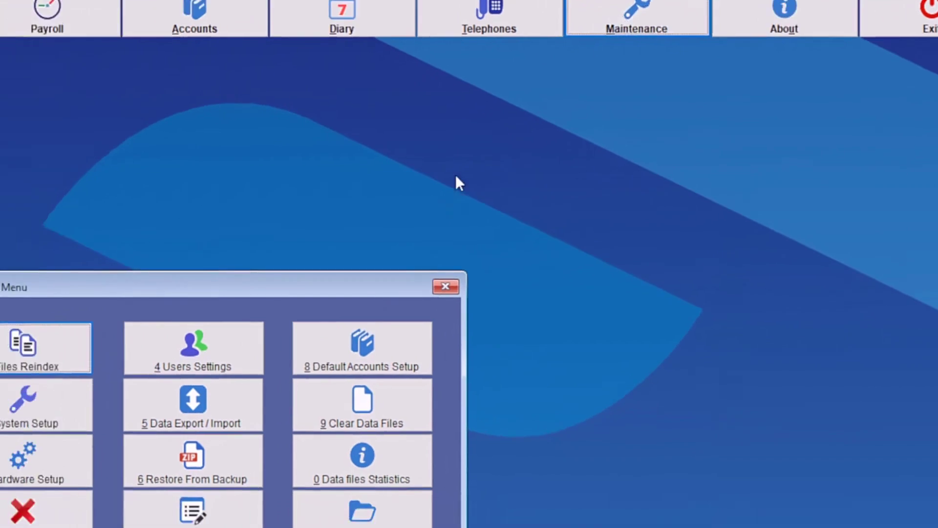
click(192, 349)
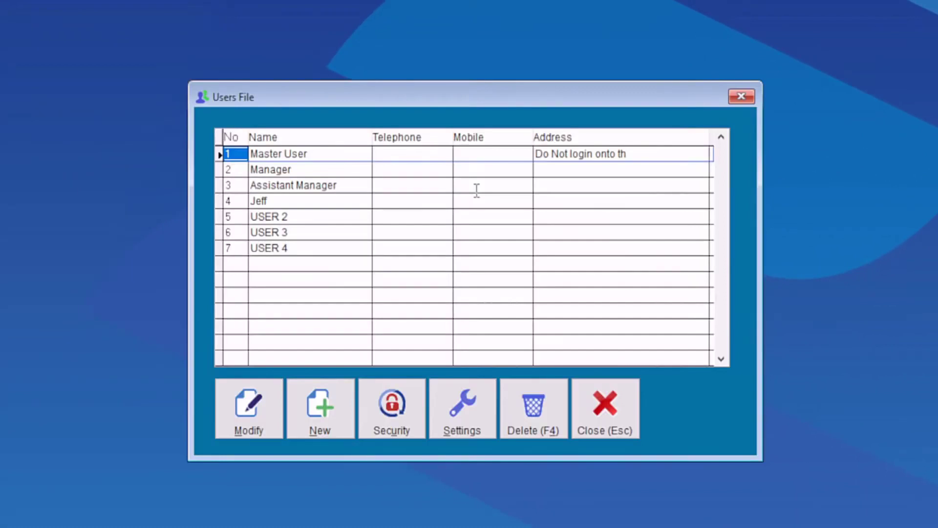
mouse_move(420, 160)
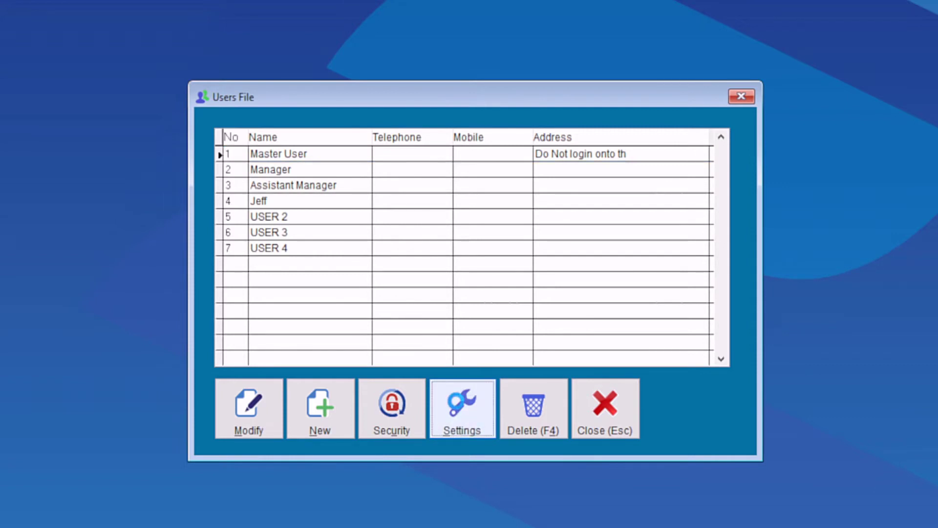
click(462, 409)
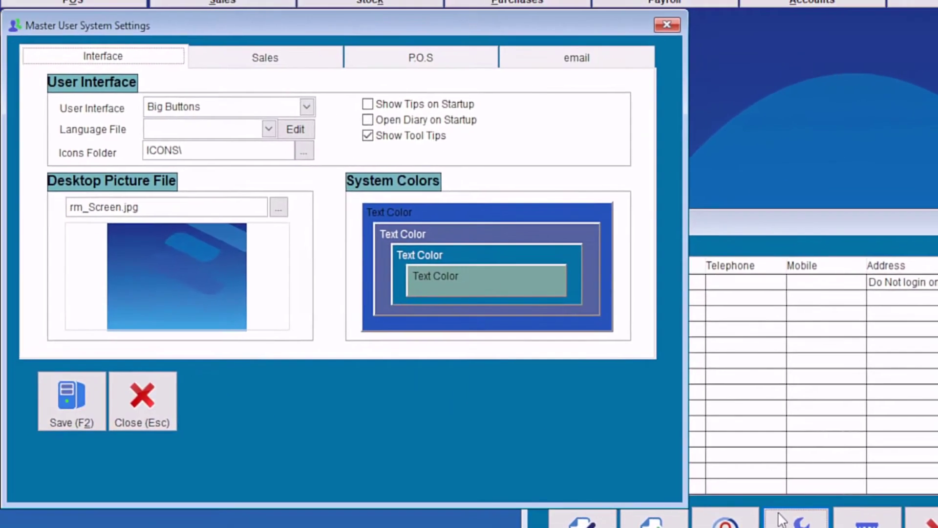
Show the email settings with sender name, SMTP server, port and default invoice message.
click(576, 57)
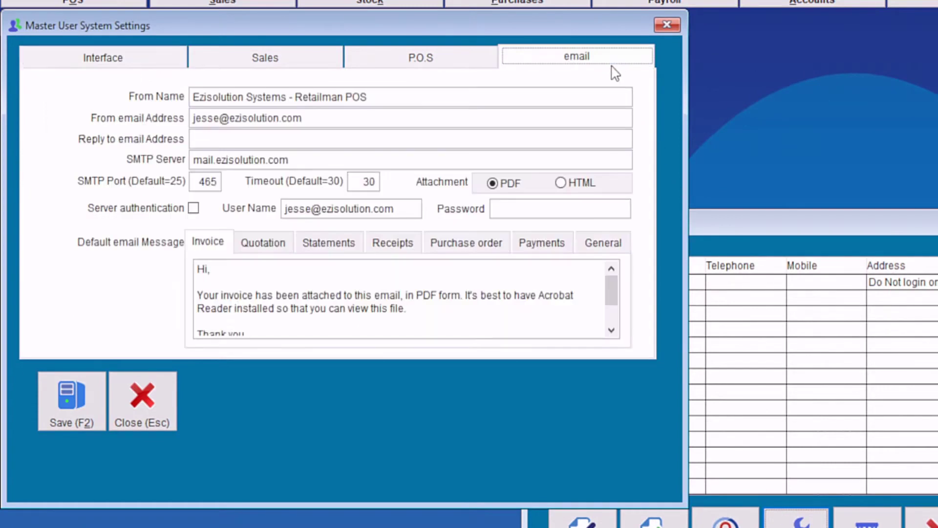
mouse_move(624, 84)
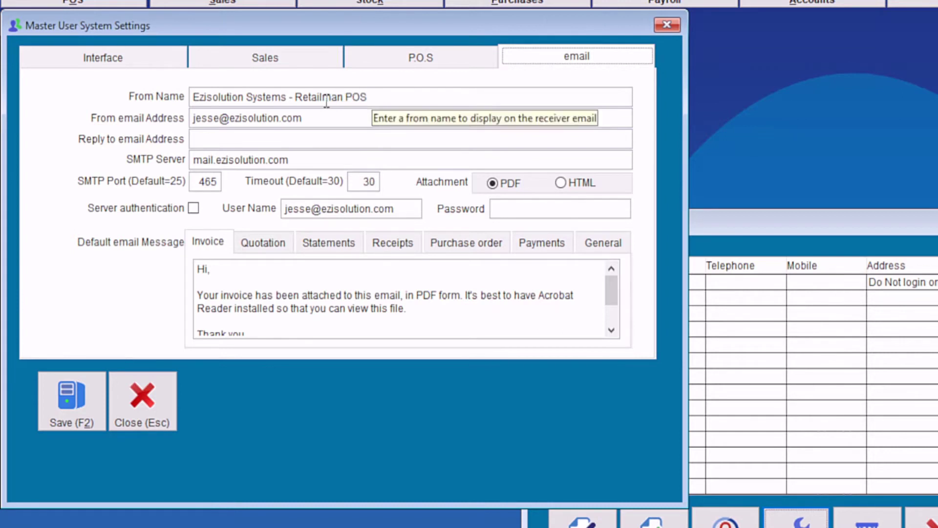
mouse_move(170, 115)
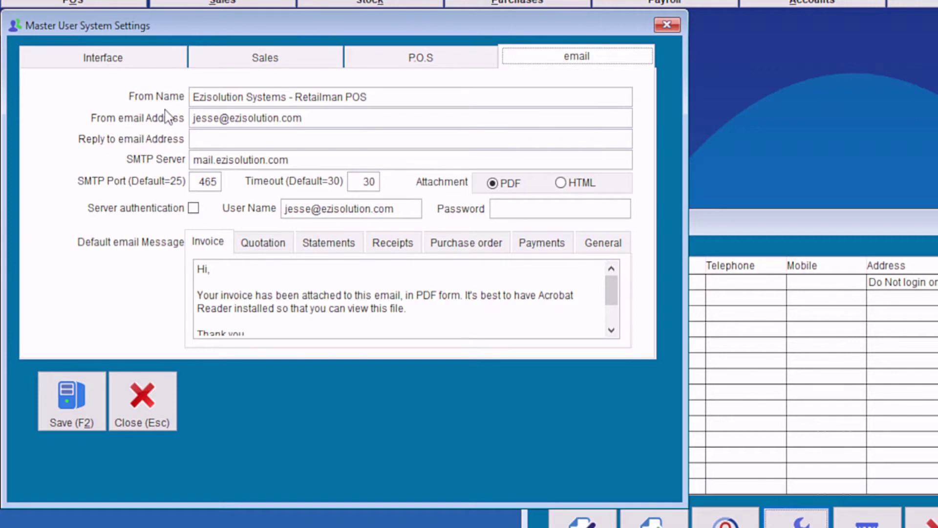
mouse_move(163, 124)
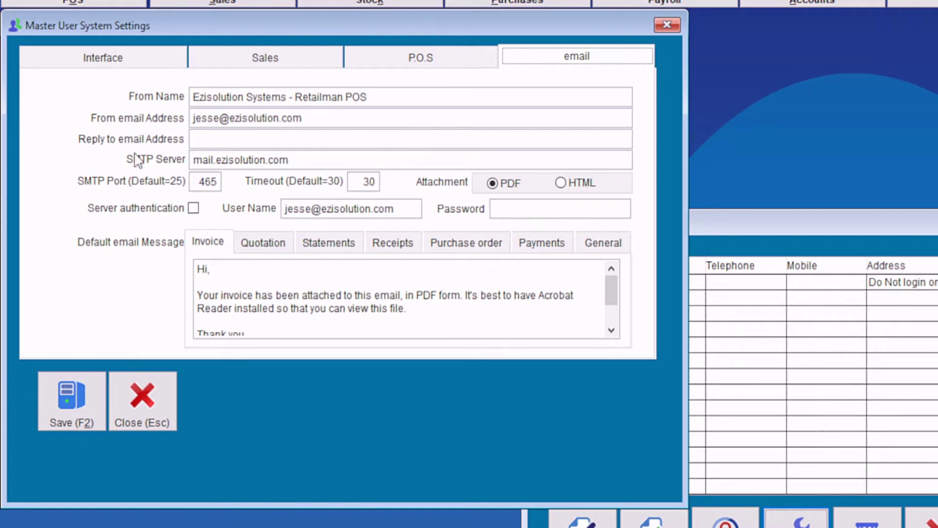
mouse_move(169, 145)
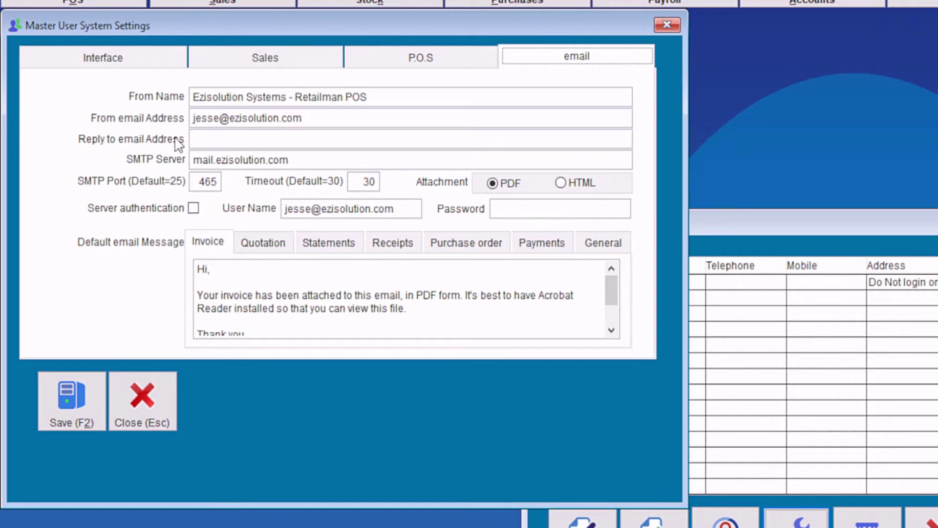
mouse_move(130, 147)
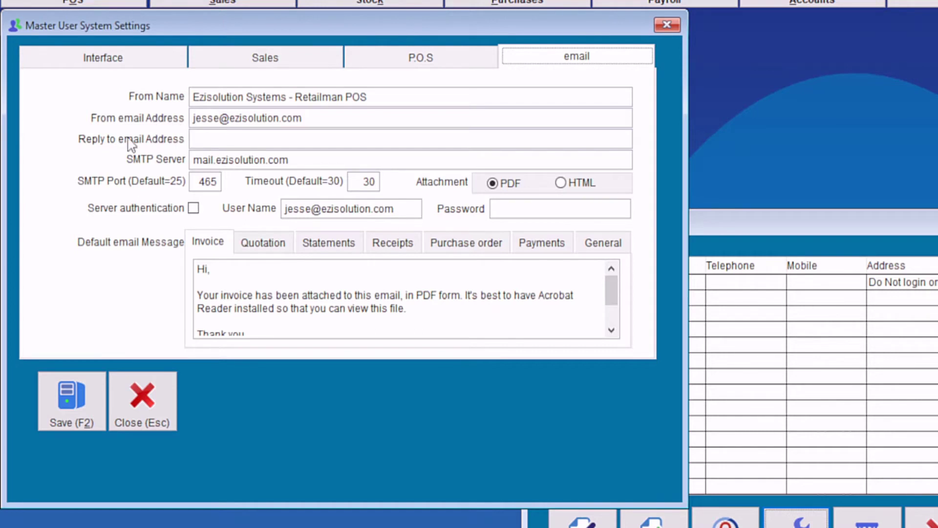
mouse_move(120, 135)
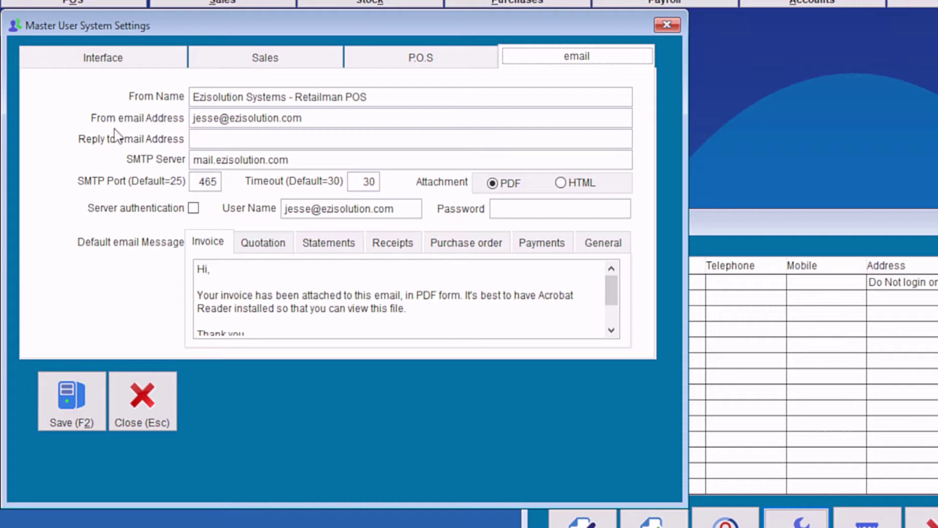
mouse_move(226, 190)
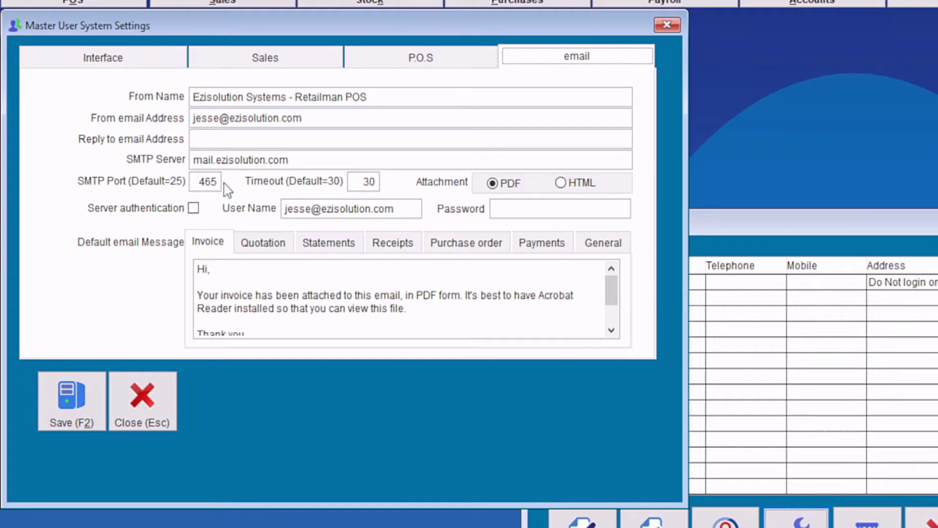
mouse_move(239, 159)
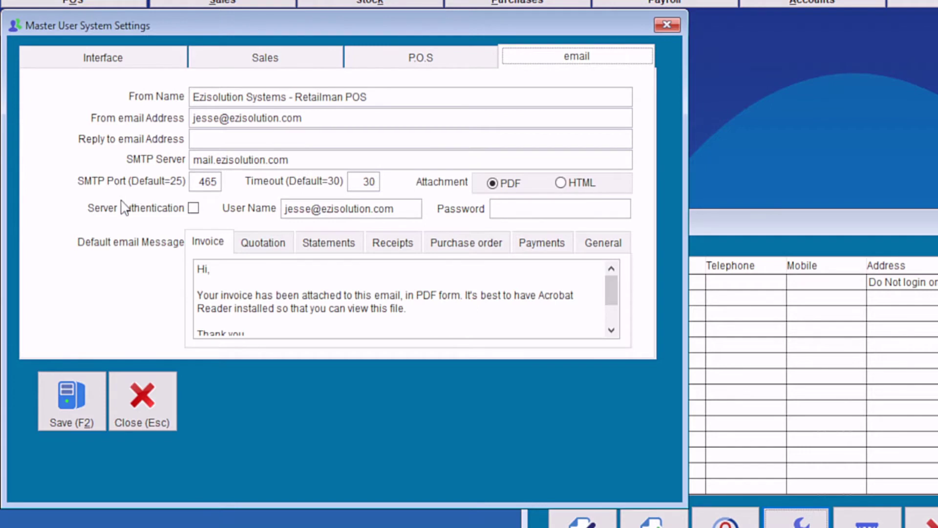
mouse_move(148, 201)
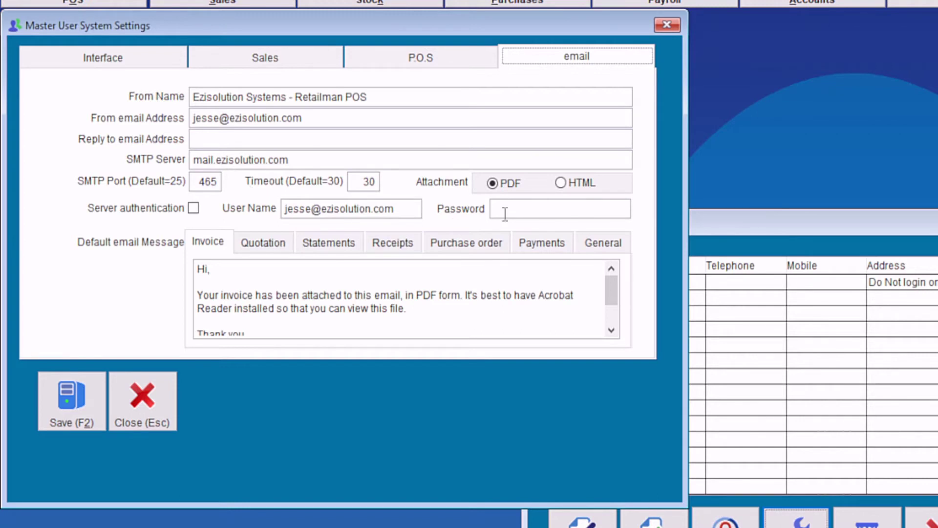
mouse_move(492, 187)
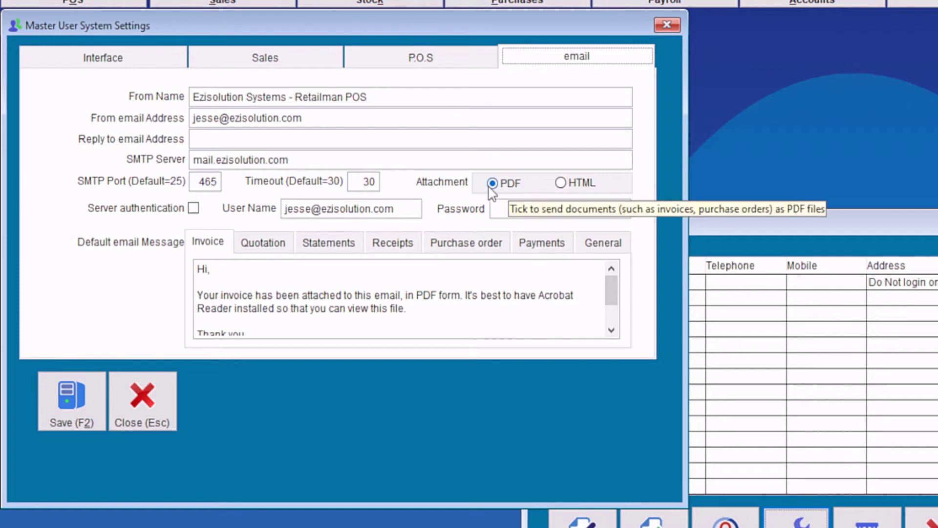
mouse_move(437, 196)
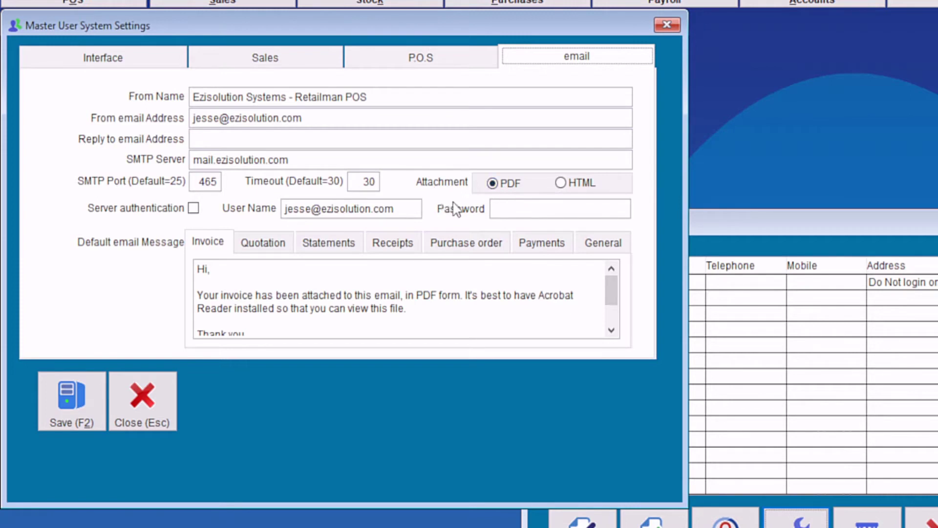
mouse_move(135, 215)
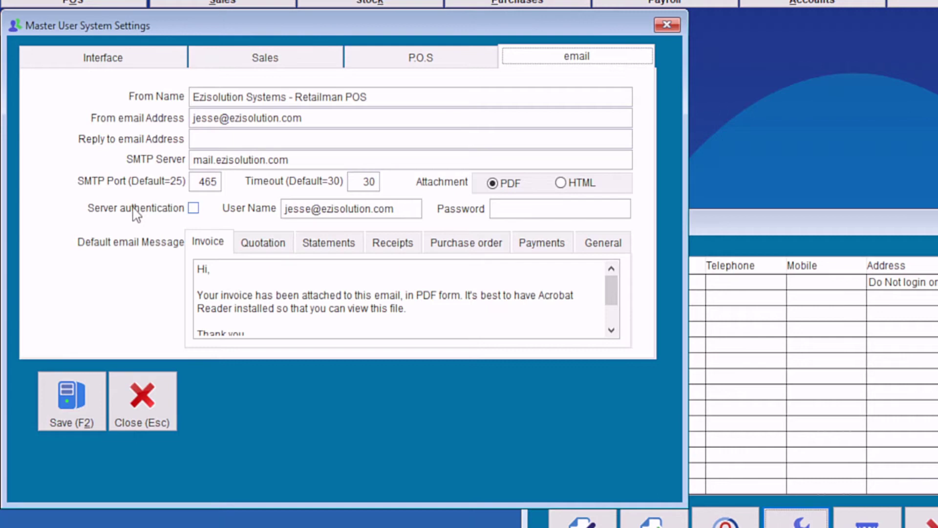
mouse_move(276, 215)
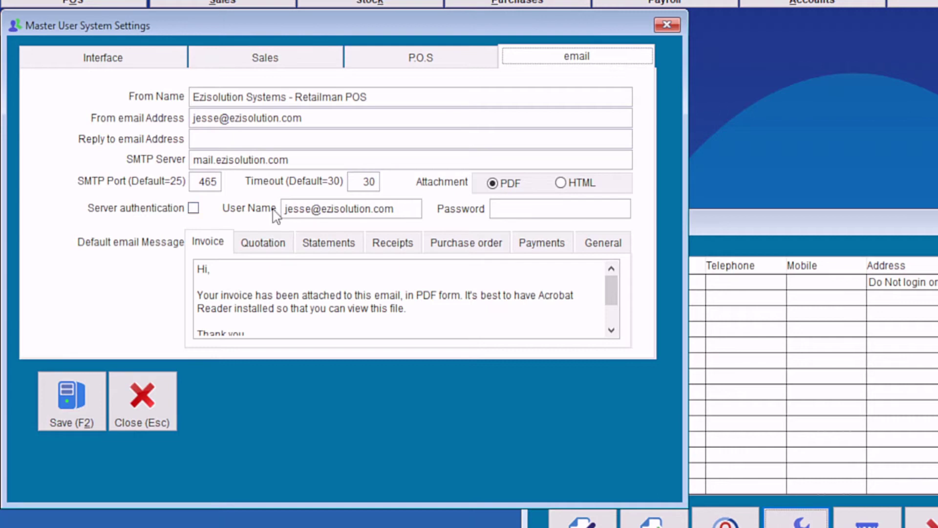
mouse_move(258, 215)
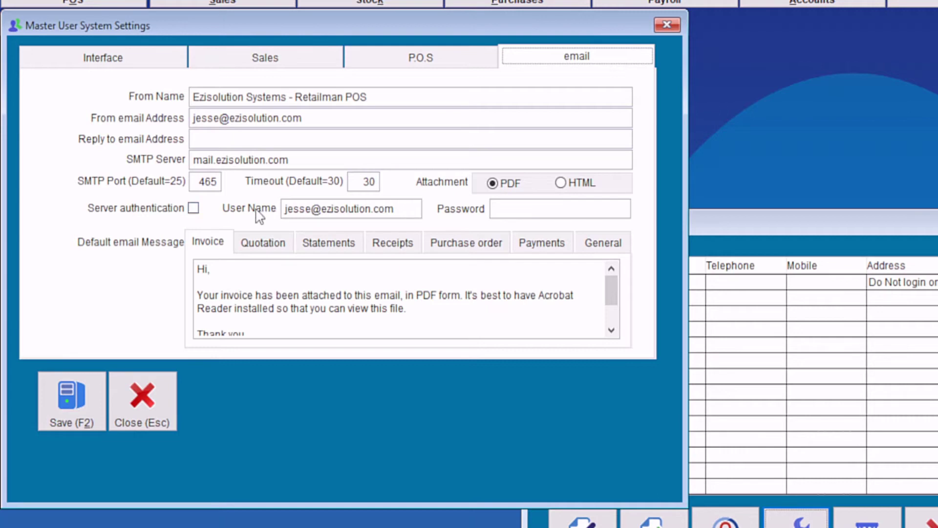
mouse_move(307, 224)
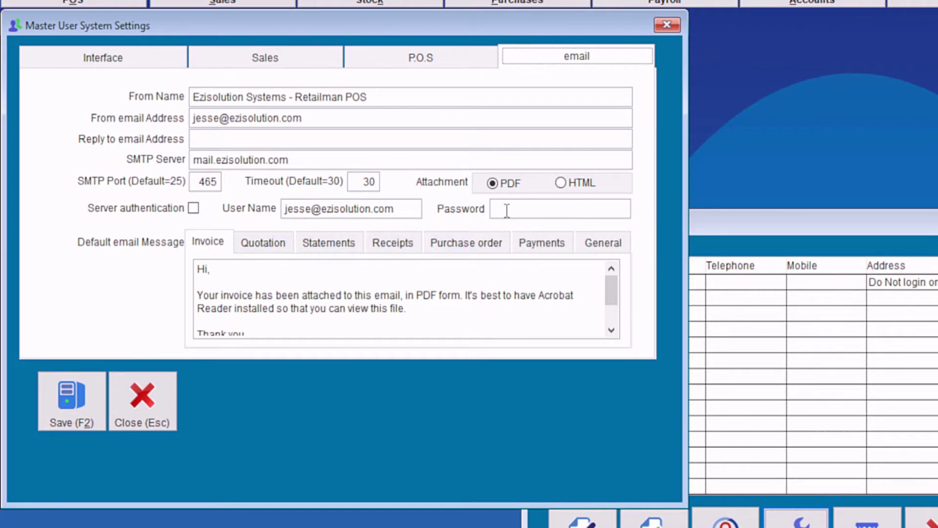
mouse_move(143, 245)
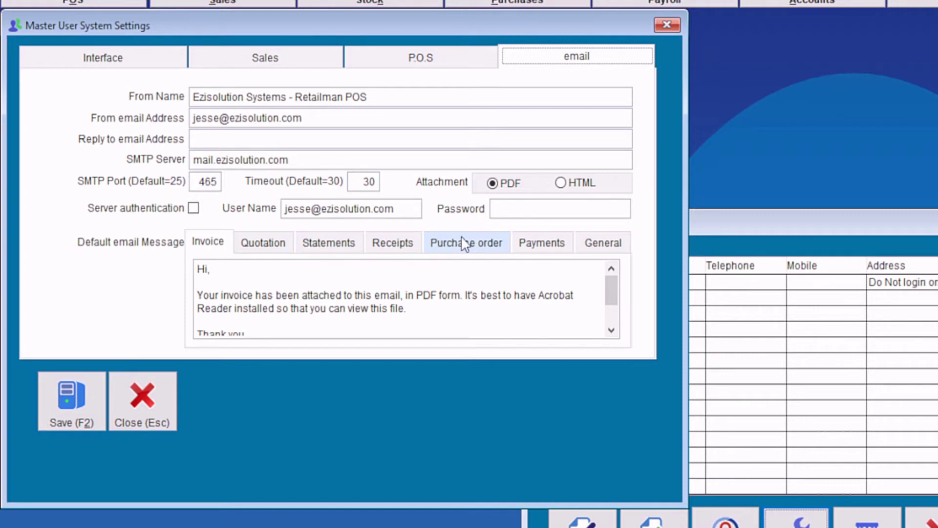
mouse_move(207, 241)
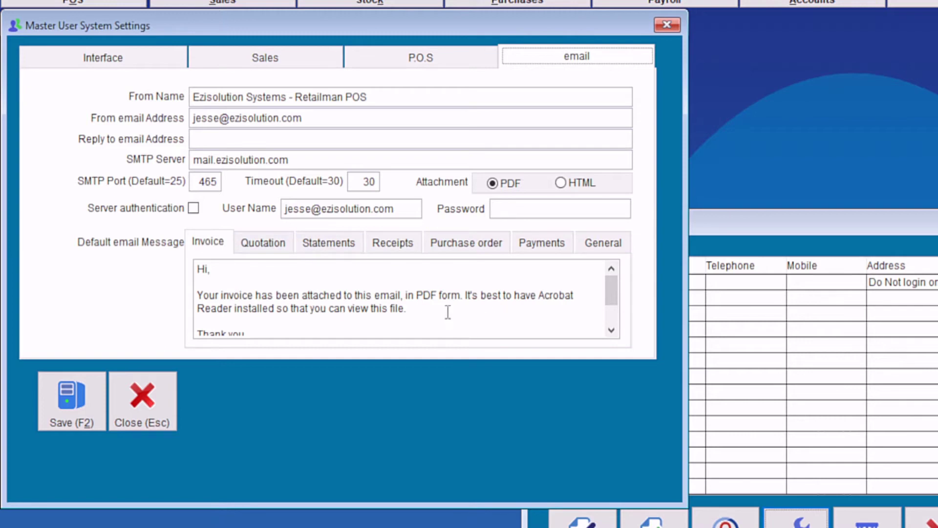
mouse_move(515, 313)
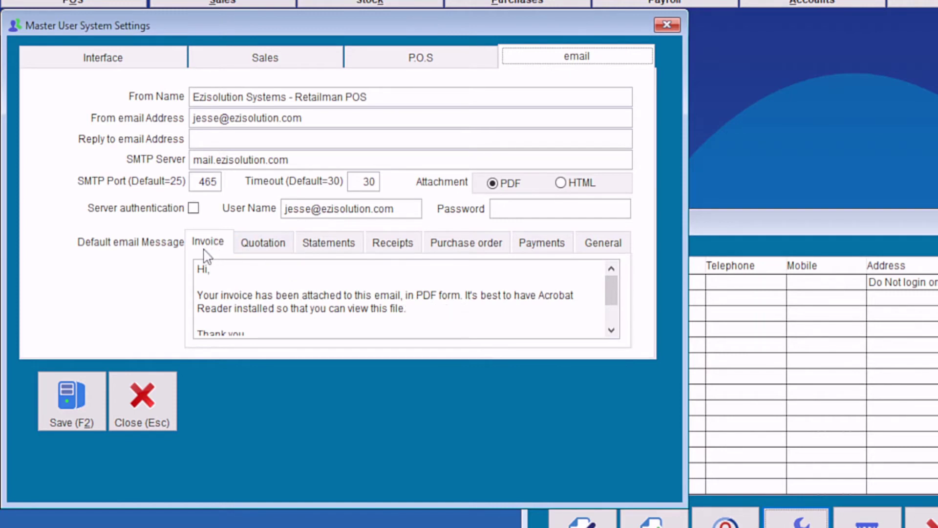
Review the statement and purchase order default messages, then save the email settings.
click(328, 243)
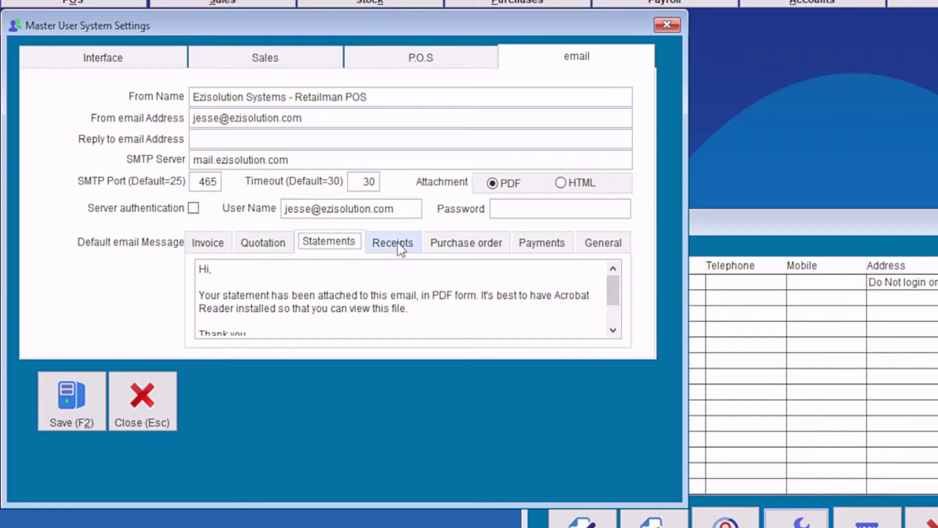
click(466, 242)
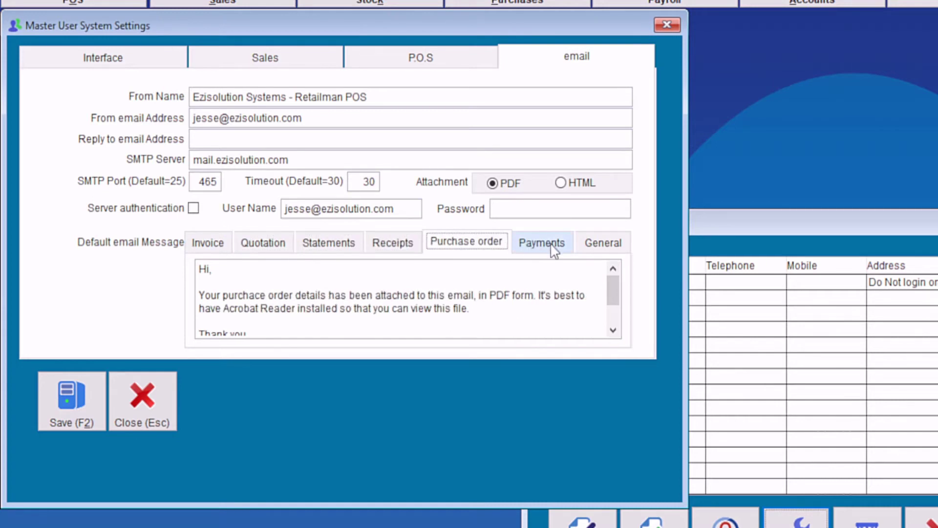
click(207, 242)
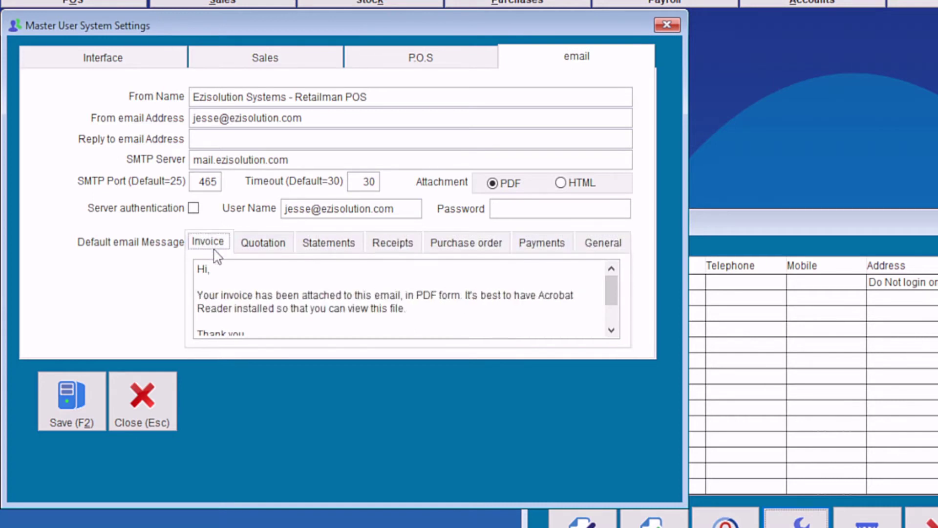
mouse_move(126, 265)
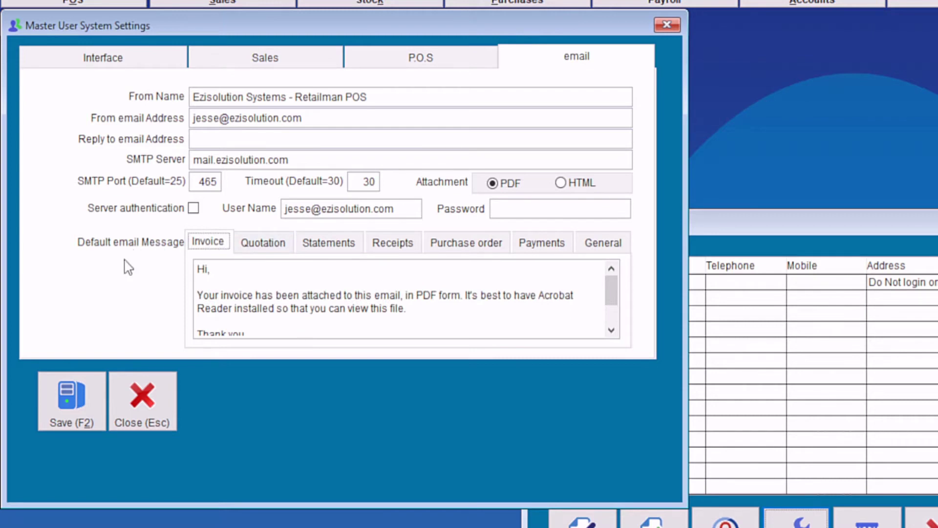
mouse_move(70, 398)
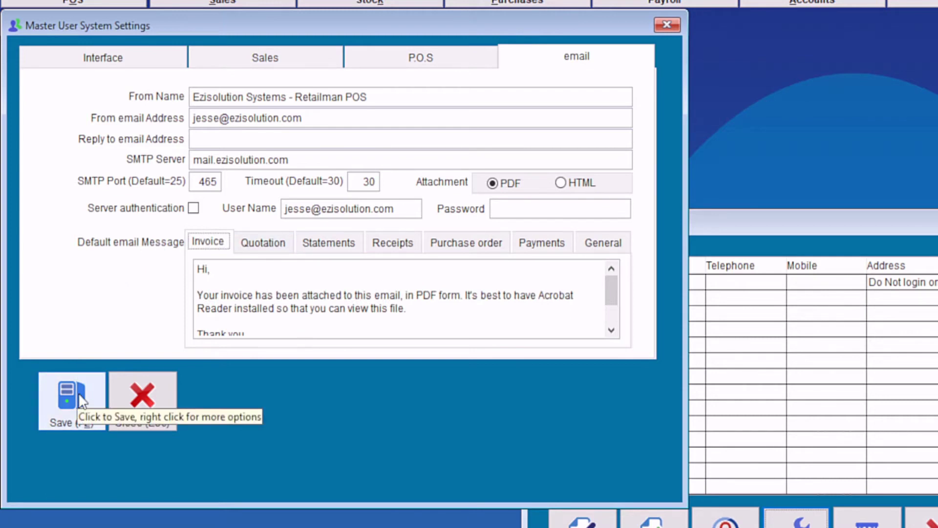
click(71, 392)
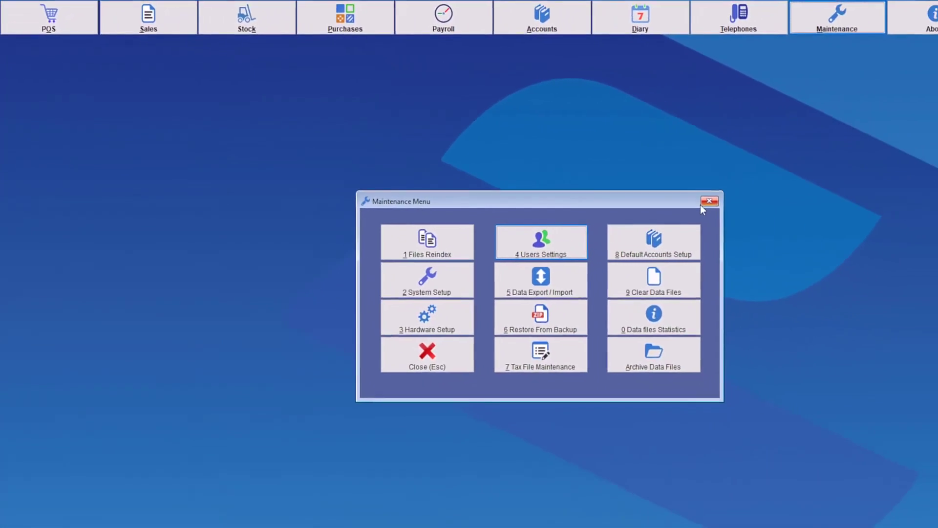
Leave maintenance, go to the Sales clients list and start a Bulk Email.
click(710, 201)
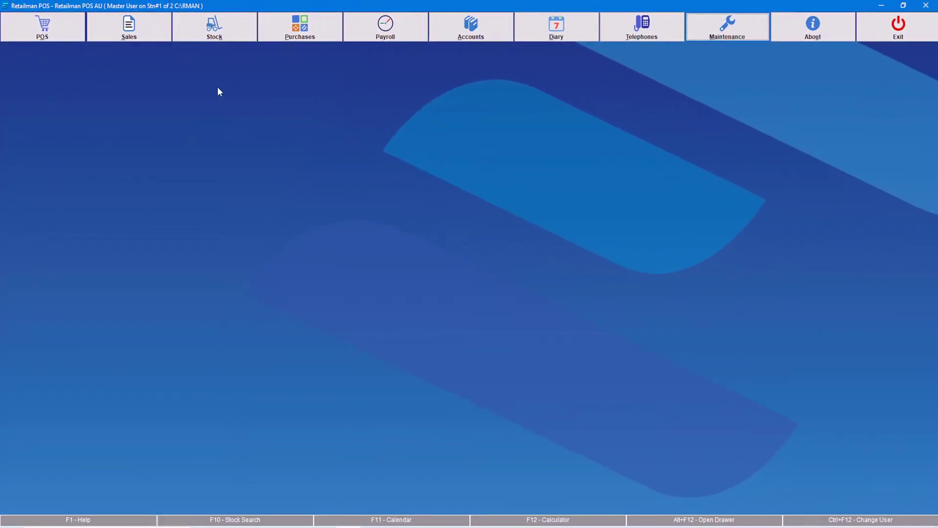
click(128, 27)
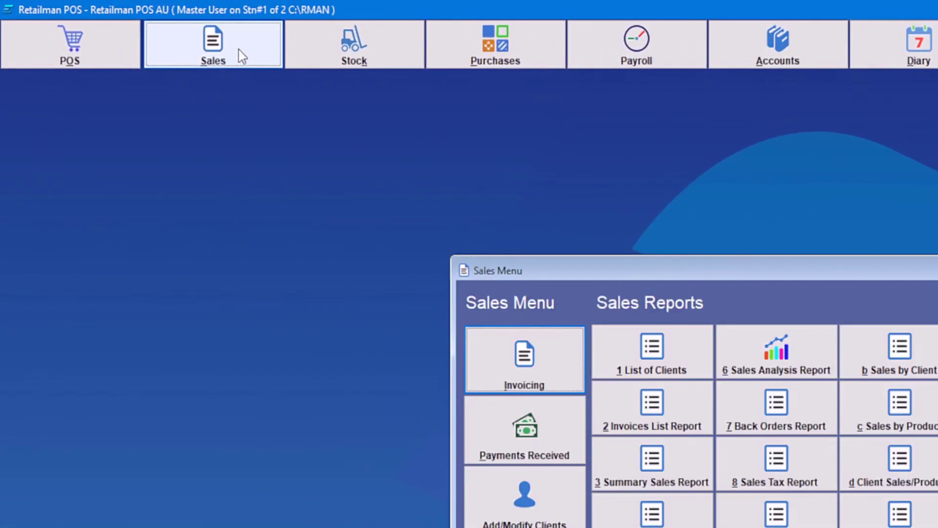
mouse_move(223, 149)
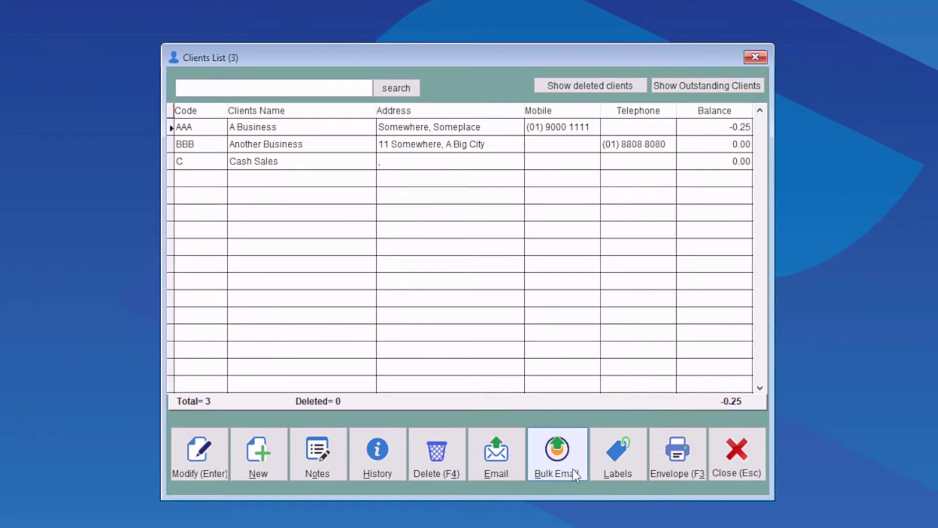
click(556, 454)
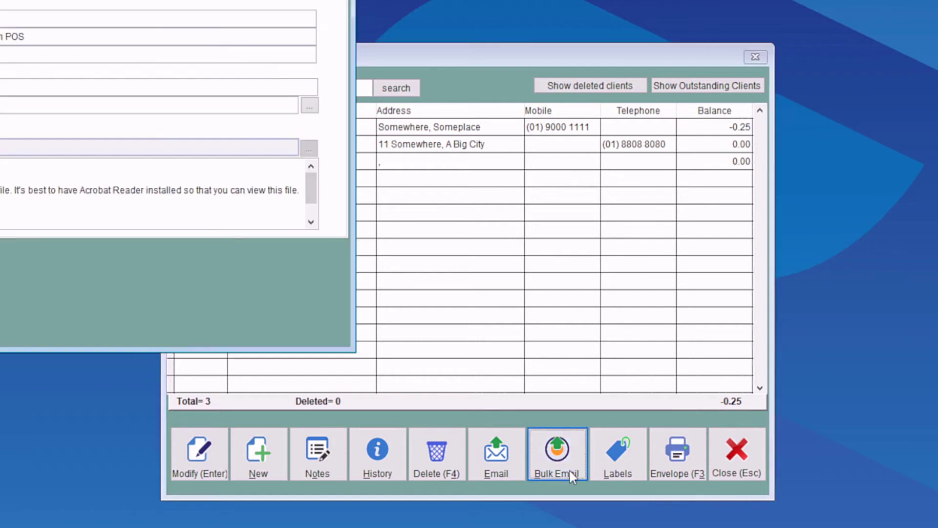
Show the Email Recipients list with A Business and Another Business ticked.
click(556, 453)
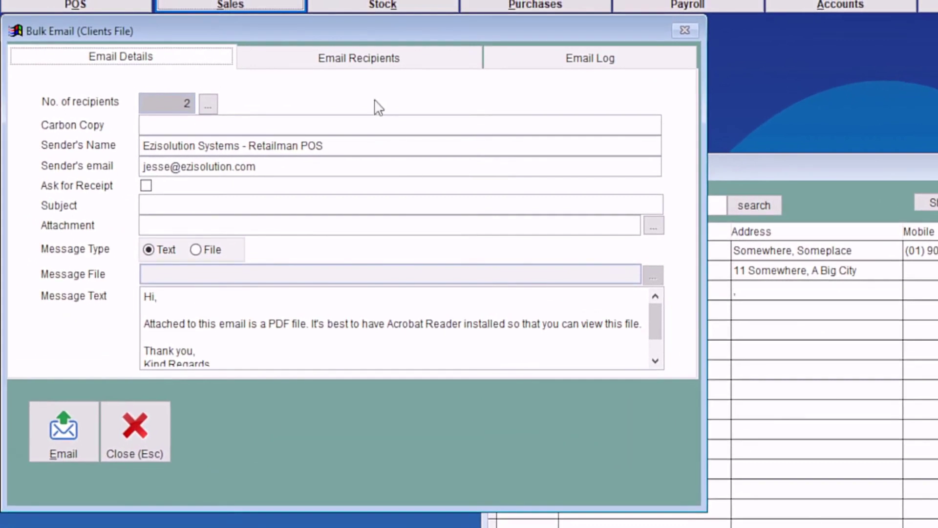
click(359, 57)
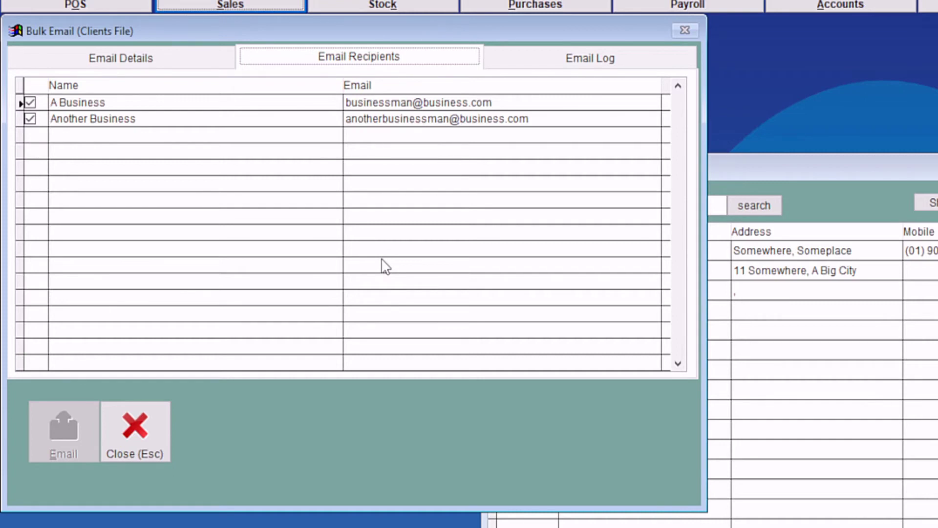
mouse_move(510, 201)
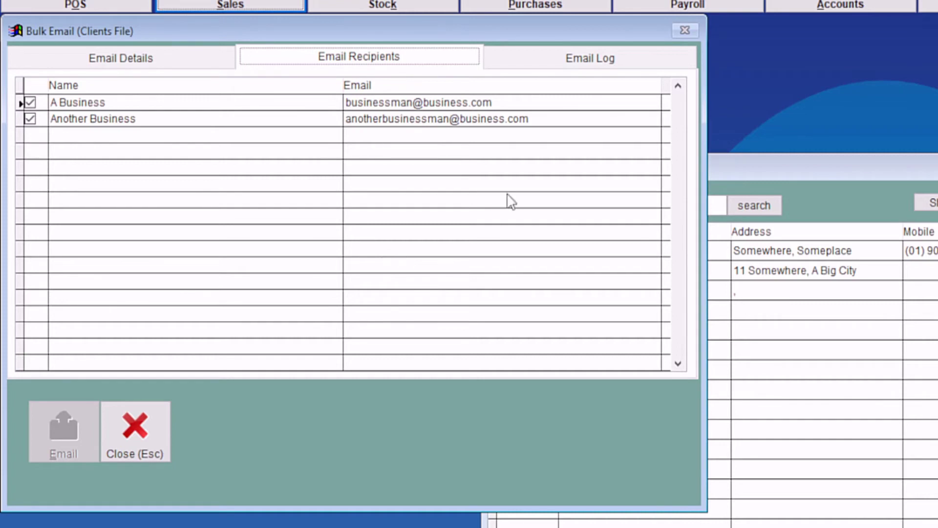
Check the Email Log of sent bulk emails, then return to Email Details and review the message.
click(588, 57)
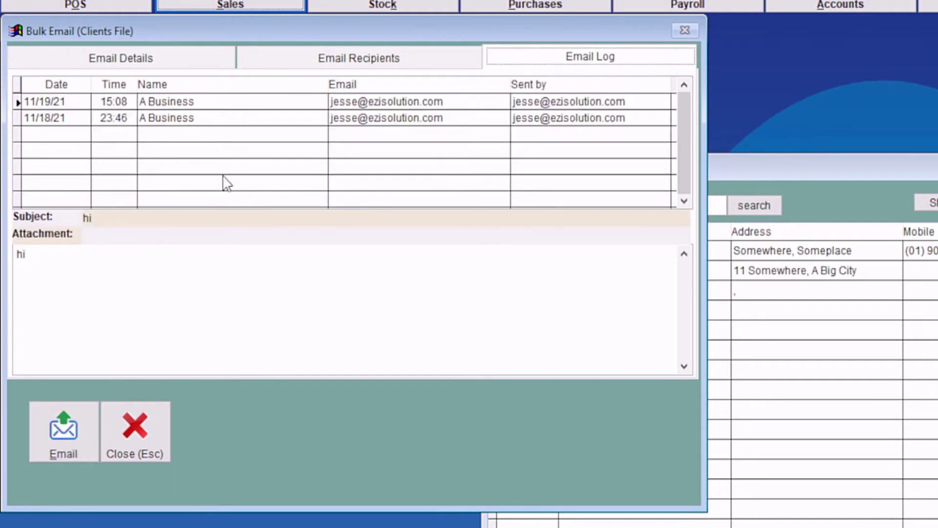
click(120, 57)
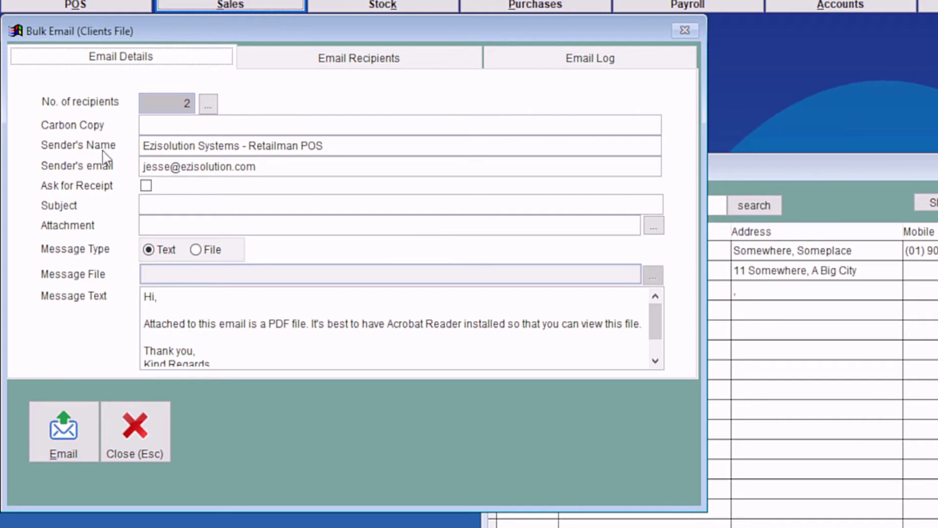
mouse_move(71, 192)
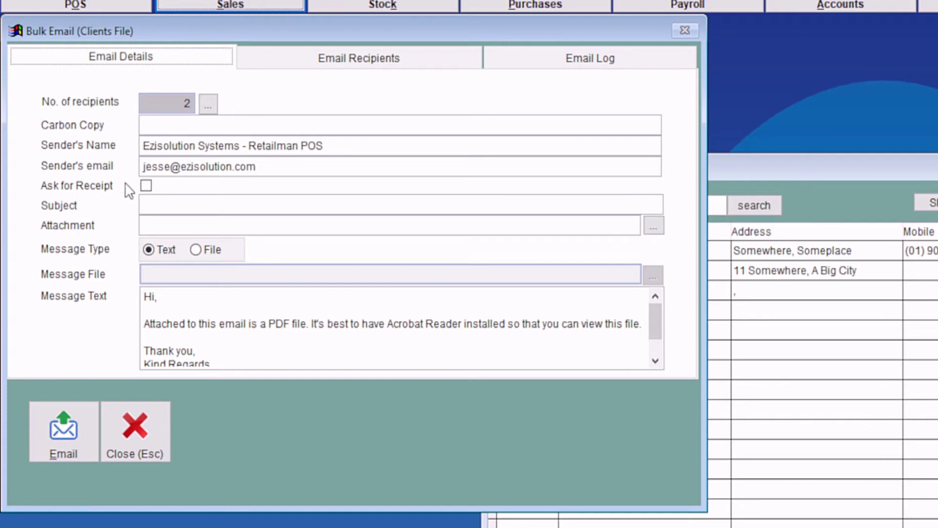
mouse_move(97, 208)
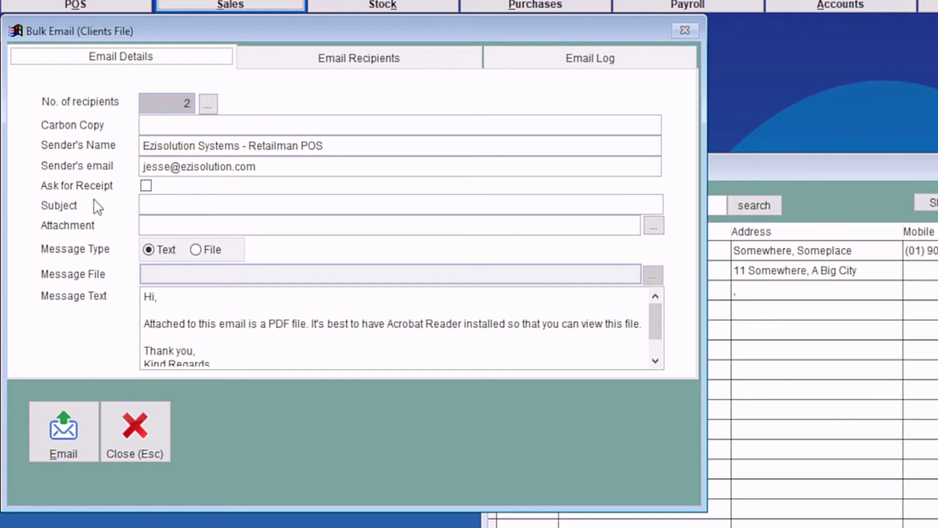
mouse_move(653, 225)
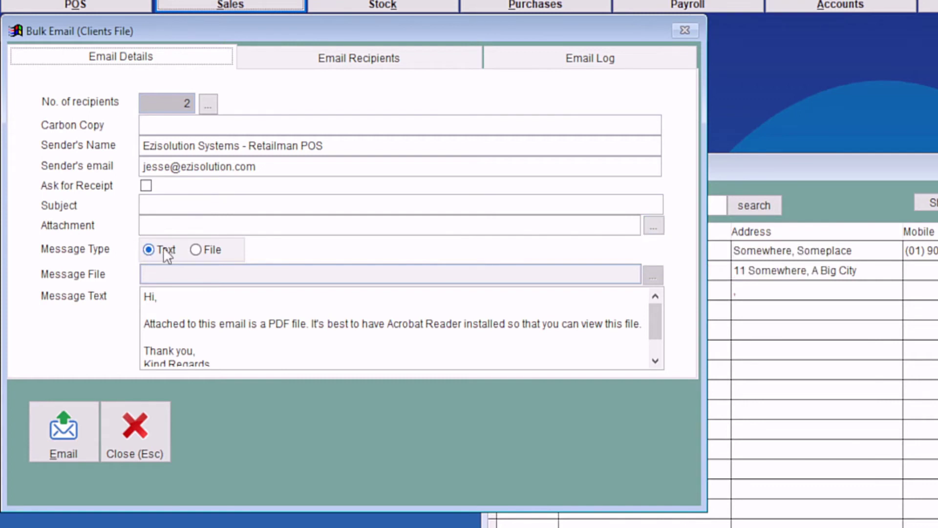
mouse_move(142, 256)
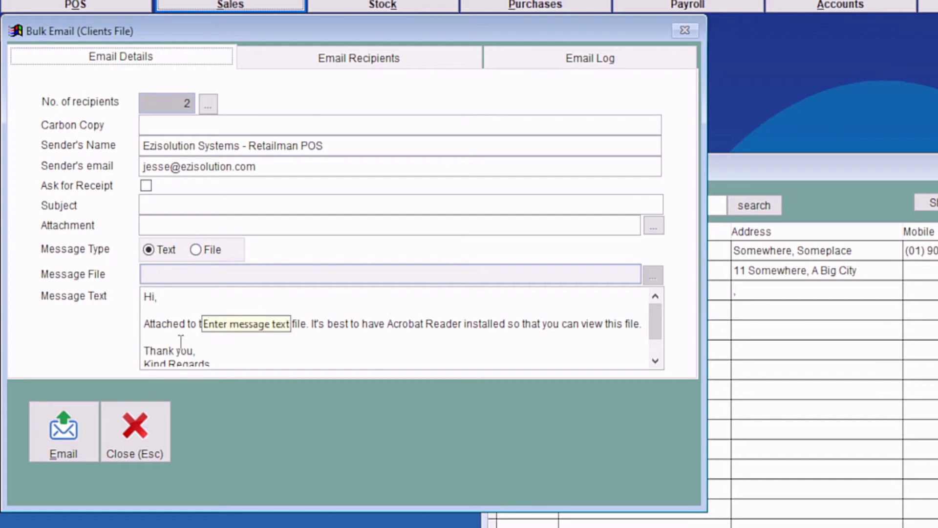
scroll(down, 3)
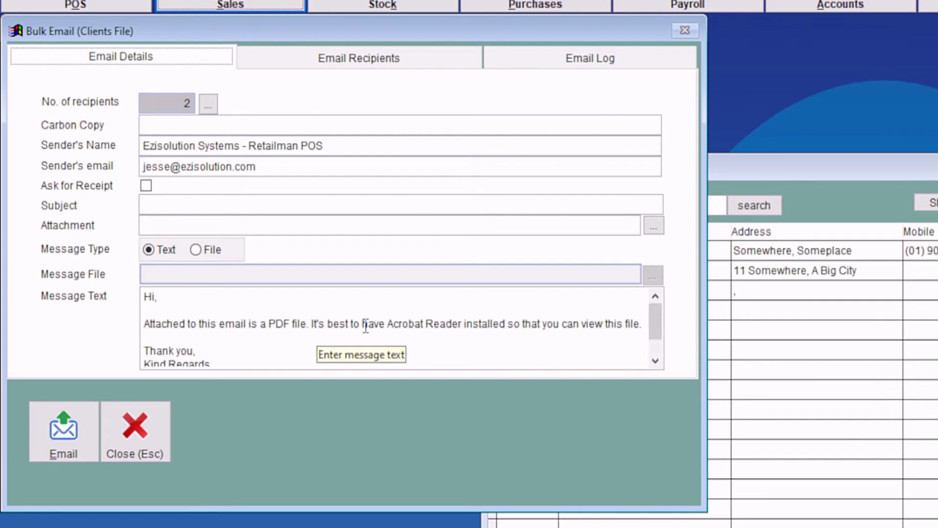
scroll(down, 3)
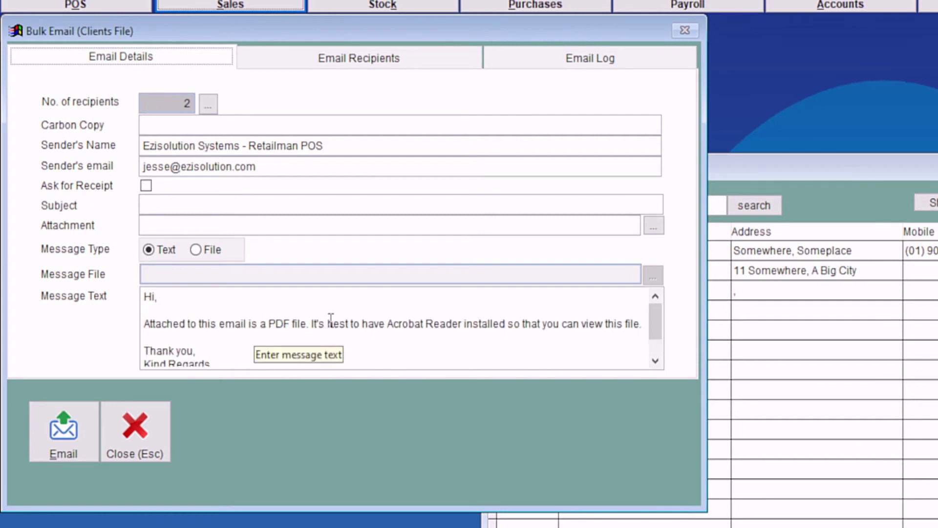
mouse_move(71, 307)
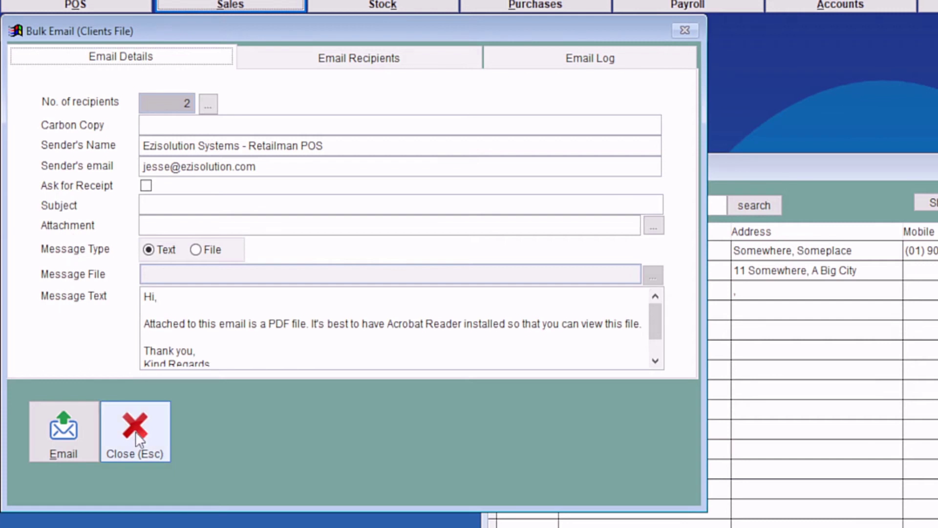
Close the bulk email and client list and start a new invoice under Sales > Invoicing.
click(134, 431)
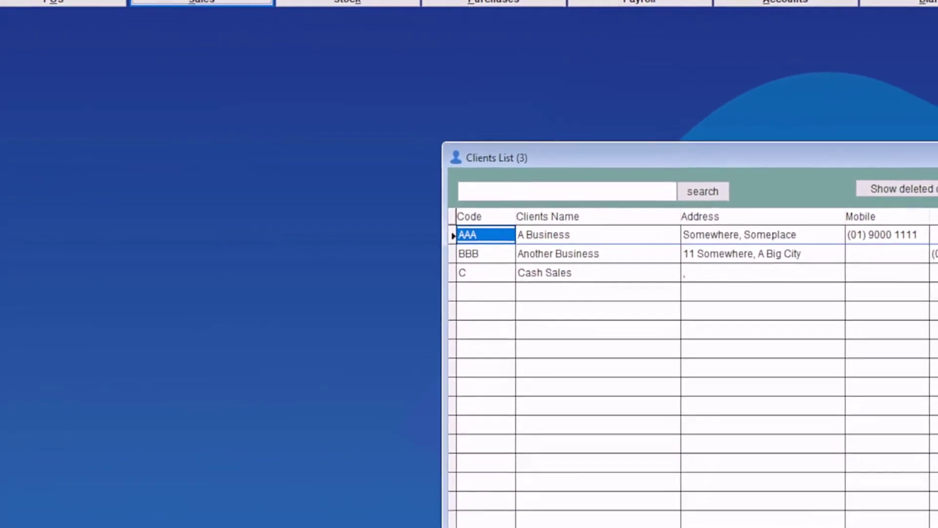
click(791, 149)
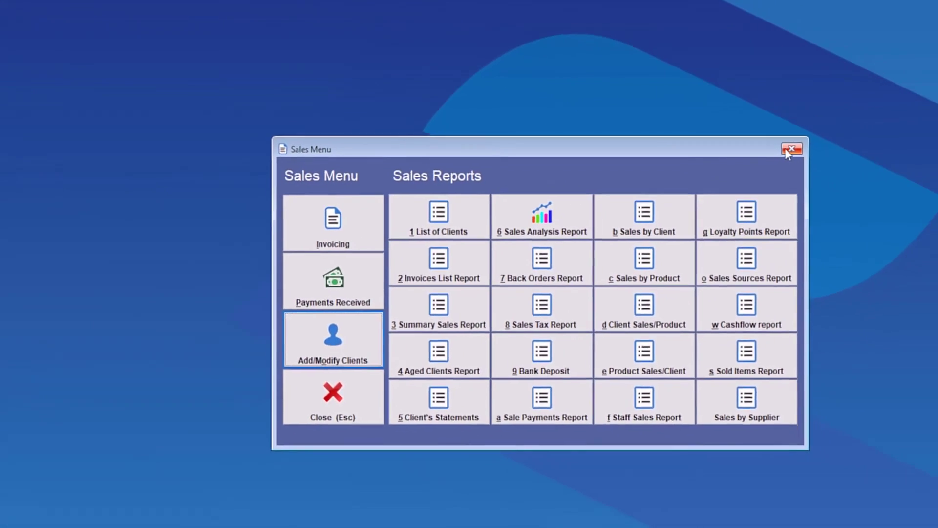
click(332, 223)
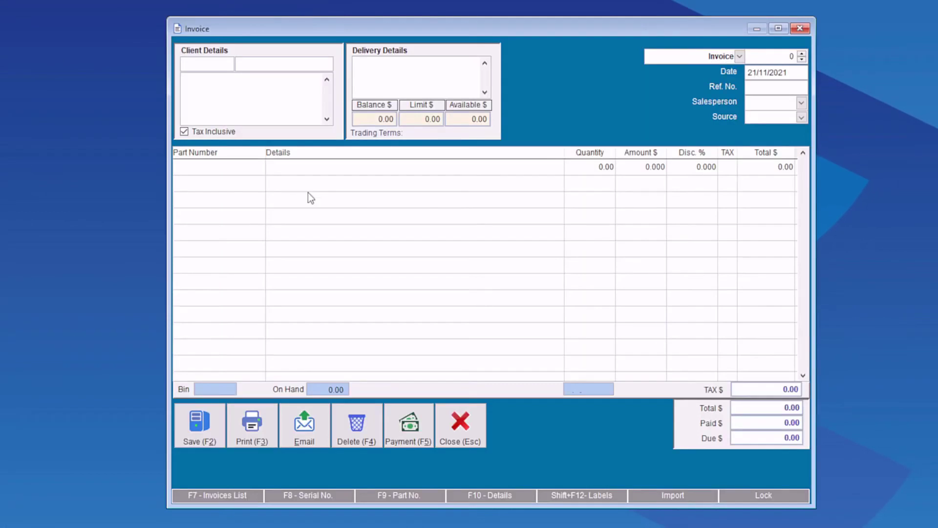
mouse_move(189, 49)
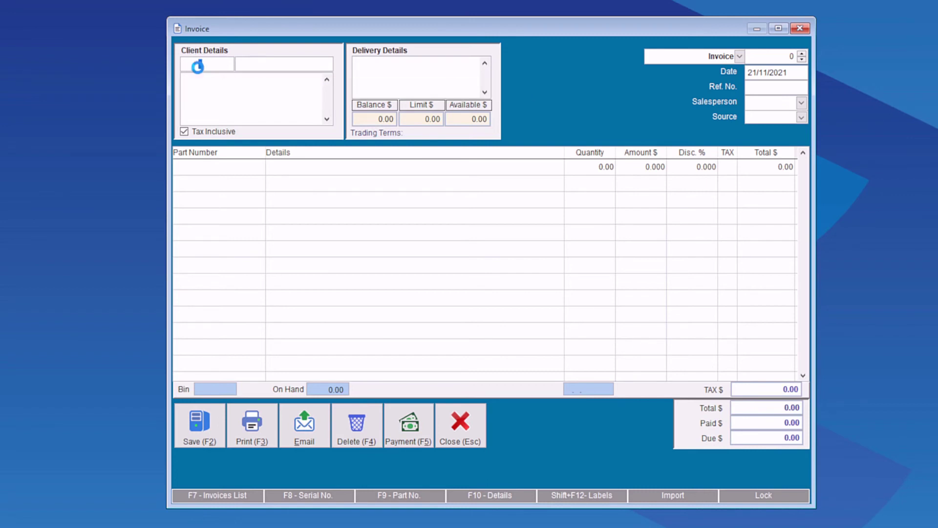
Choose Another Business (BBB) as the invoice client and view the document types.
click(206, 64)
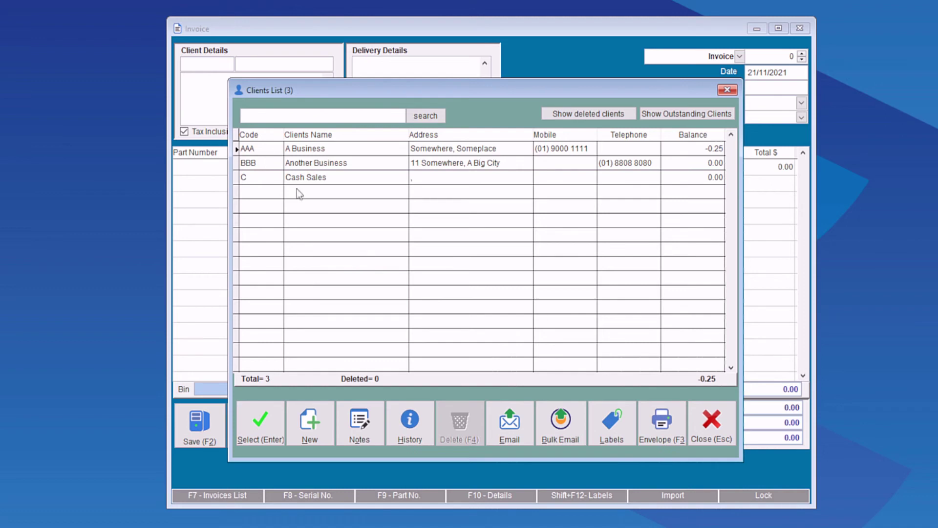
click(316, 163)
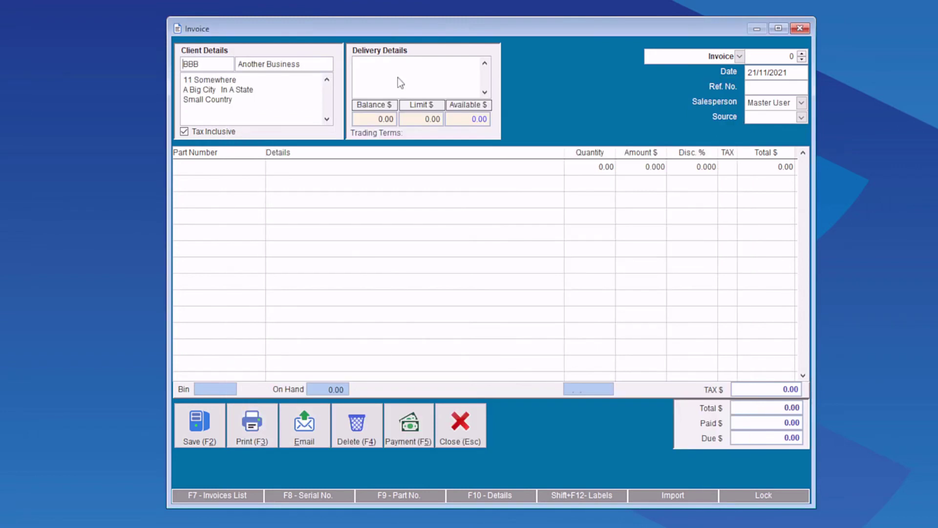
mouse_move(304, 425)
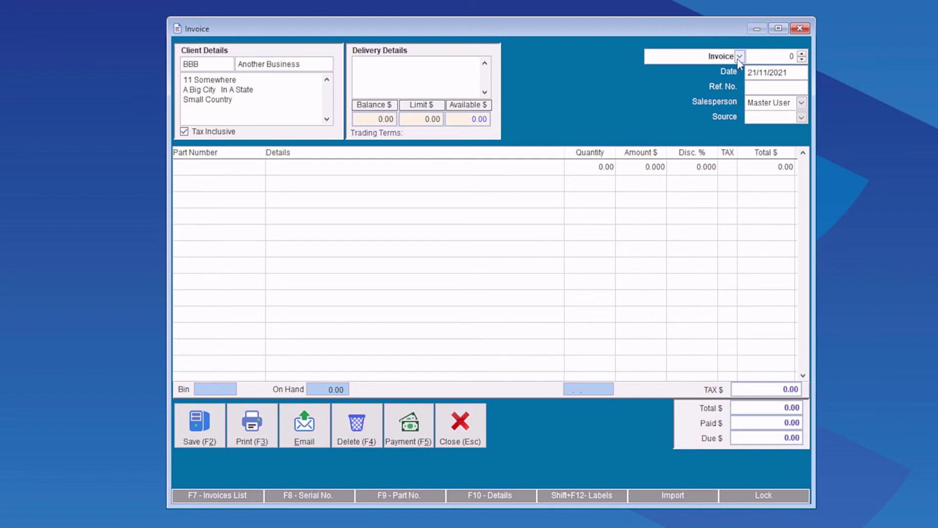
click(740, 56)
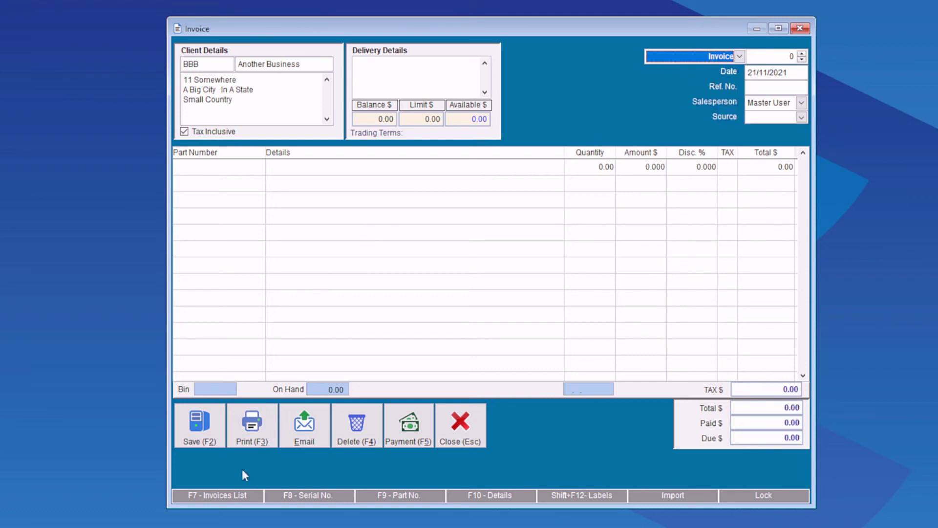
mouse_move(226, 500)
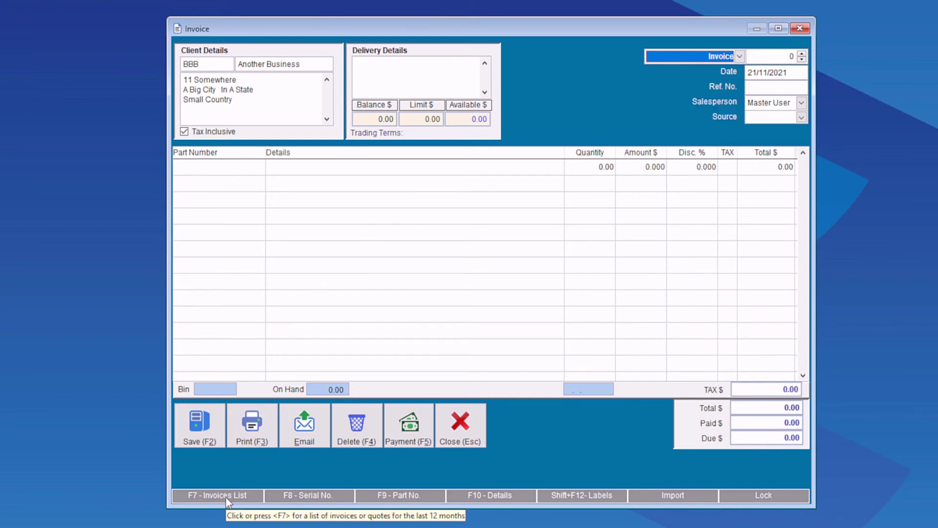
List invoices from the last 5 days with F7 and tick invoice 3 for emailing.
click(216, 494)
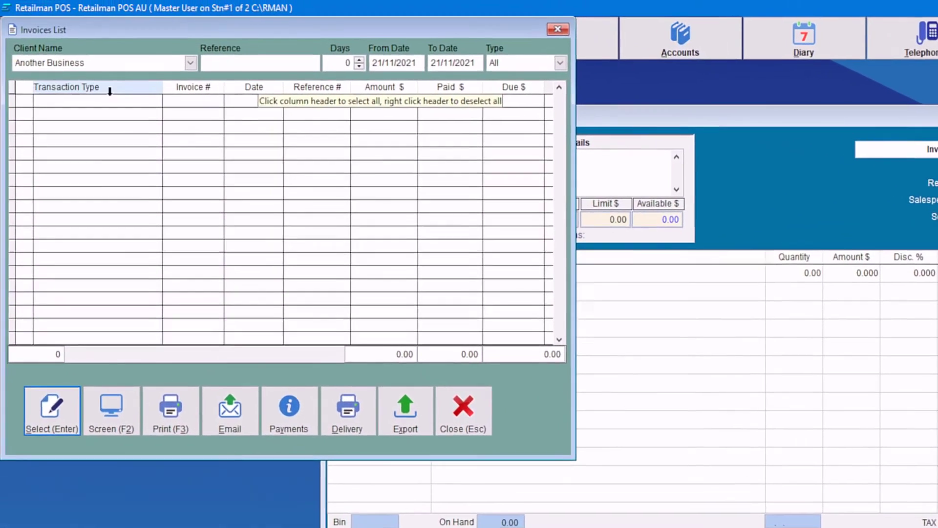
click(361, 61)
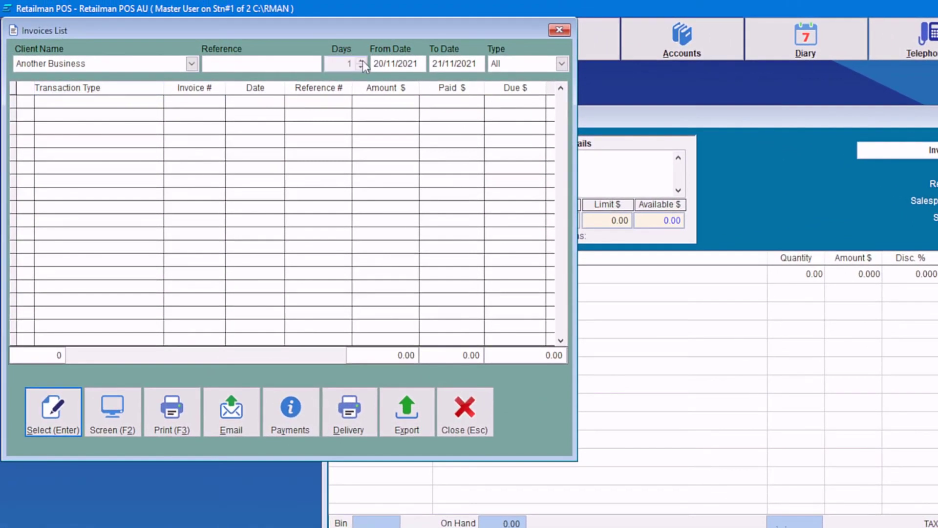
click(360, 60)
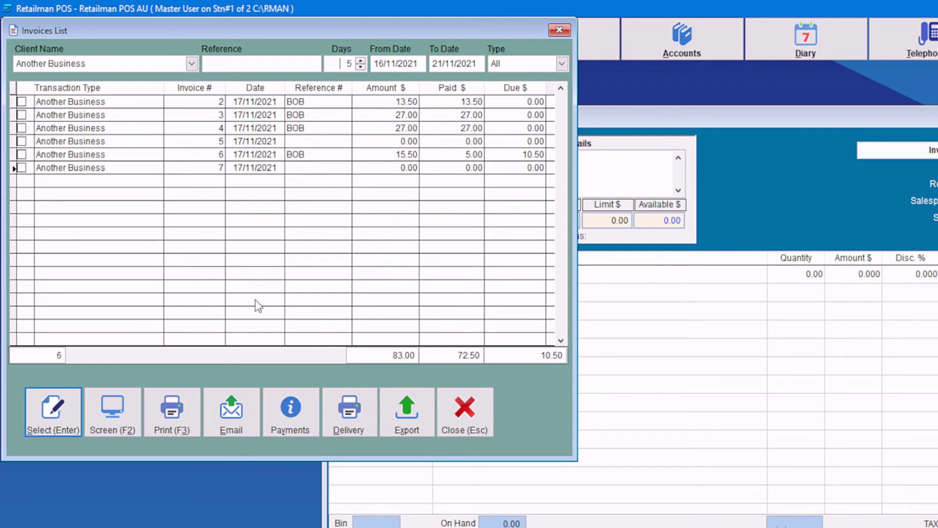
click(21, 114)
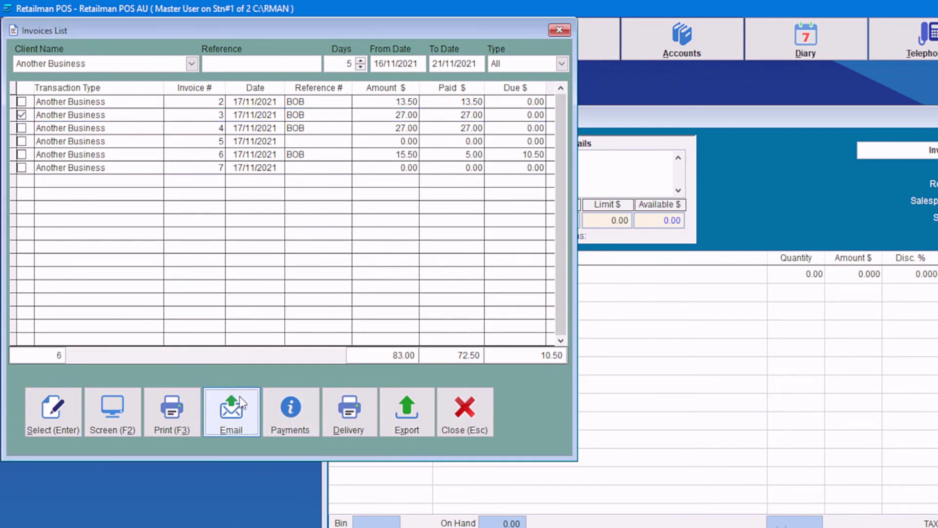
Draft the email for invoice 3 to Another Business with PDF attached, message type Text.
click(231, 411)
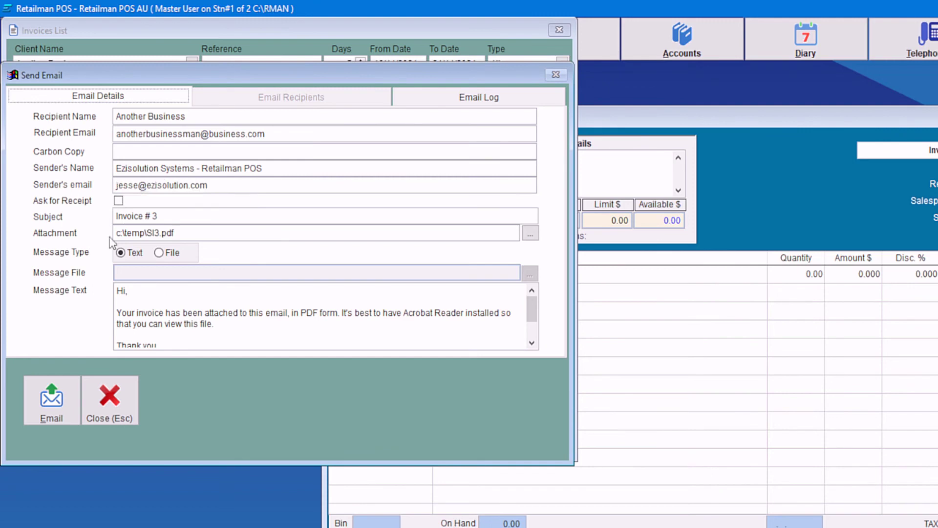
mouse_move(441, 256)
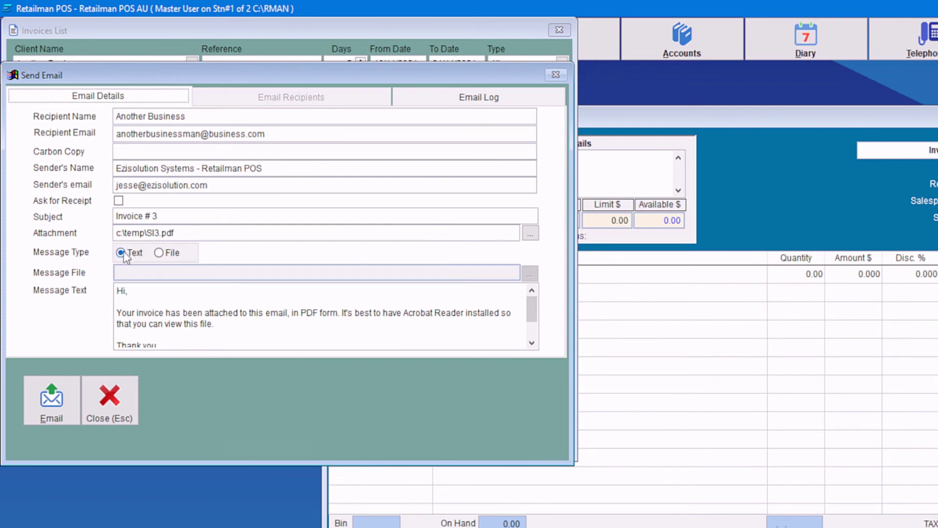
click(121, 252)
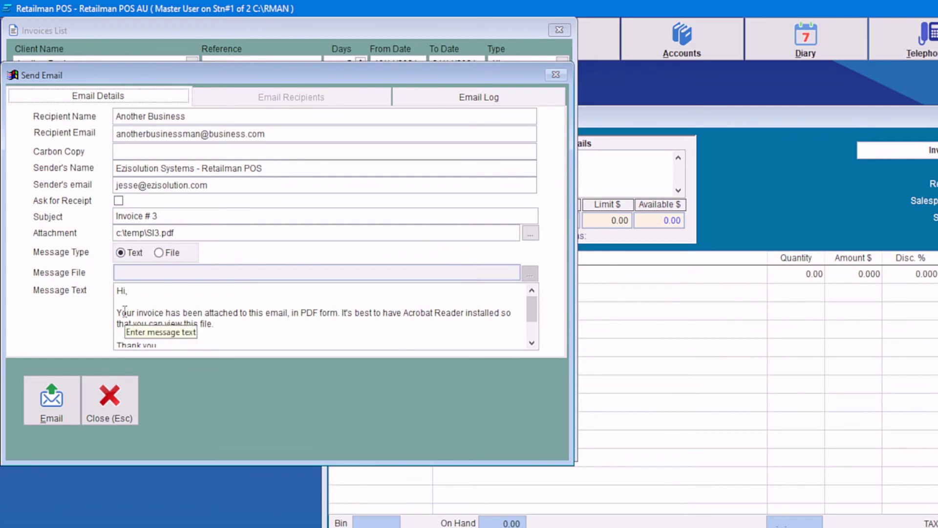
mouse_move(284, 440)
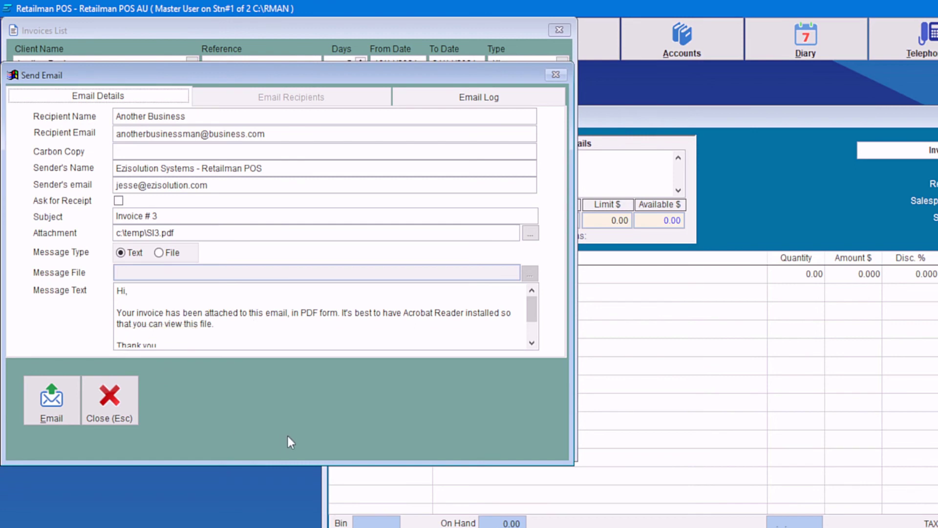
click(278, 134)
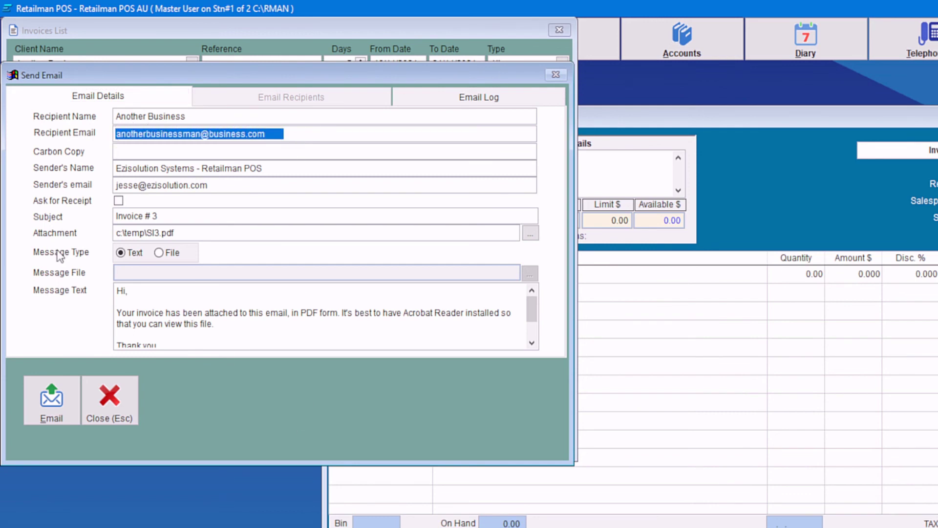
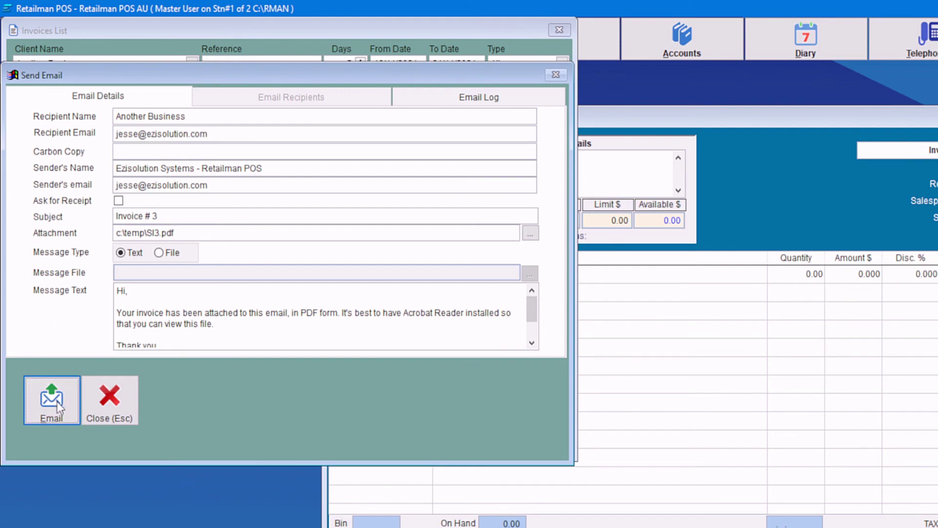
click(52, 399)
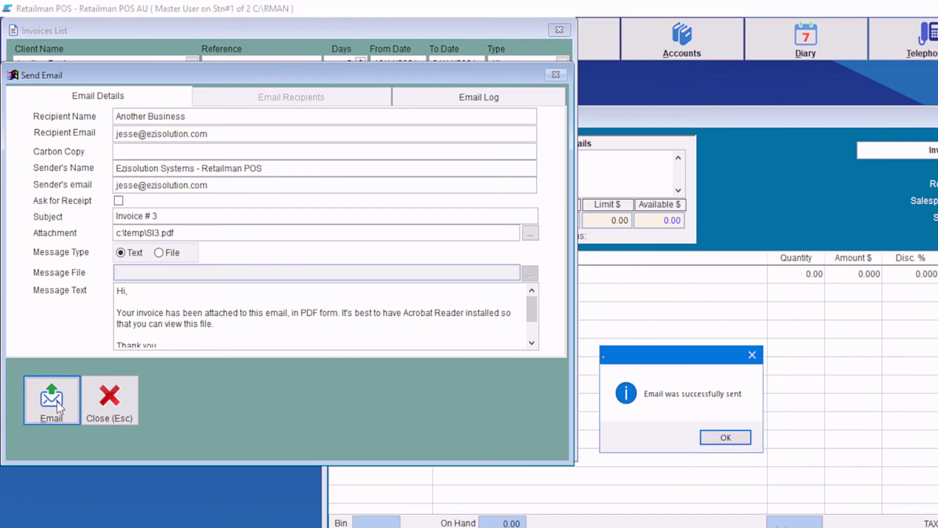
click(725, 437)
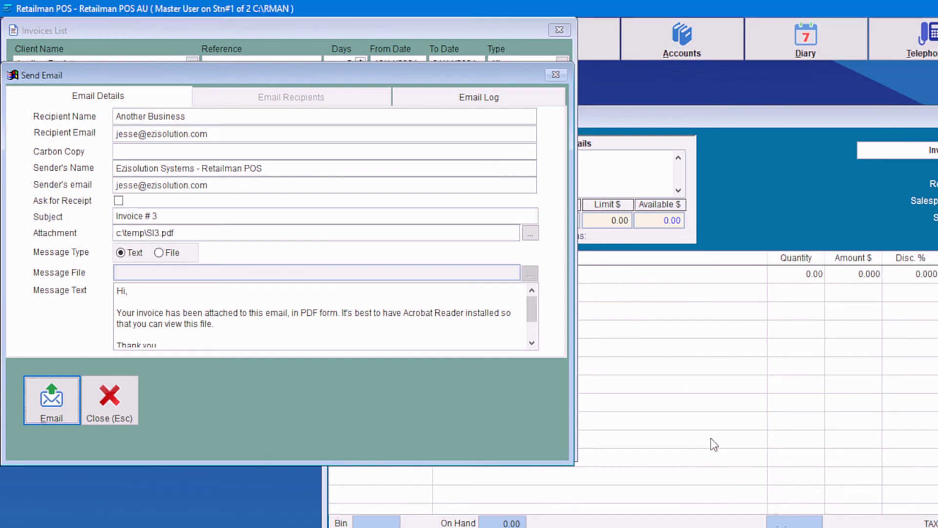
click(109, 399)
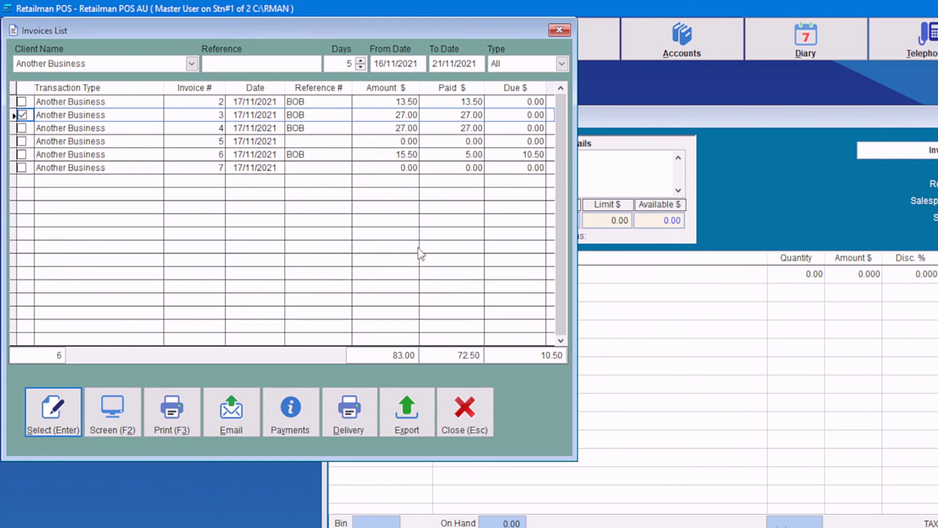
Leave the sales invoices, enter Purchases, look over the Suppliers List and start a new purchase.
click(53, 412)
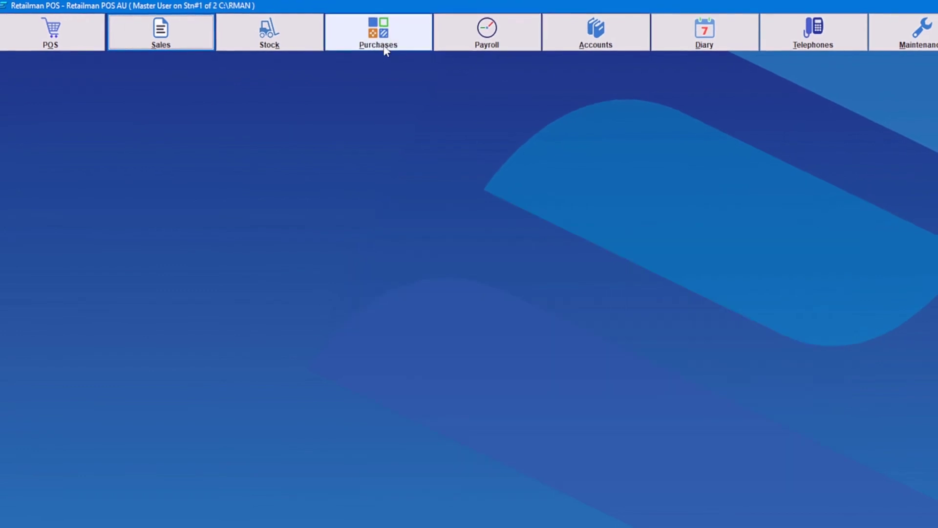
click(377, 31)
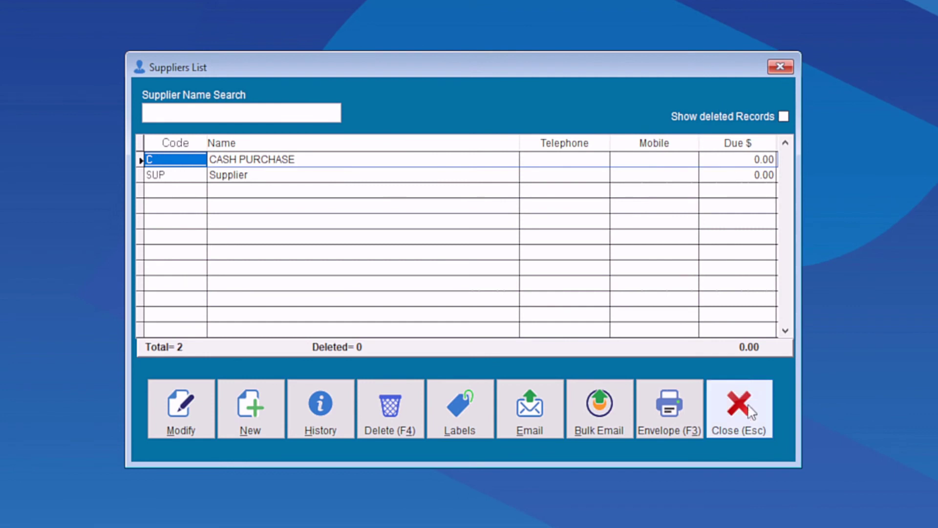
click(739, 408)
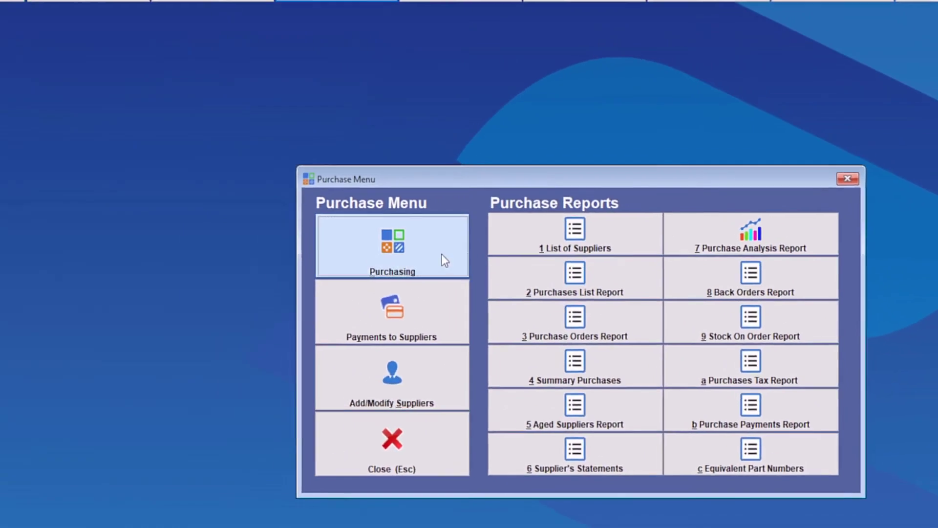
click(391, 246)
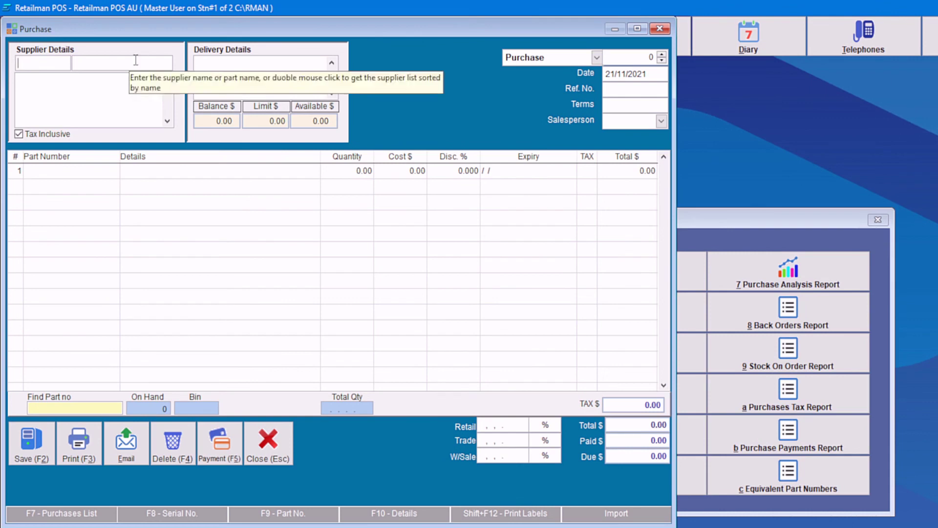
Choose CASH PURCHASE as supplier, view the empty F7 Purchases List, then return to the Purchase Menu.
double_click(42, 62)
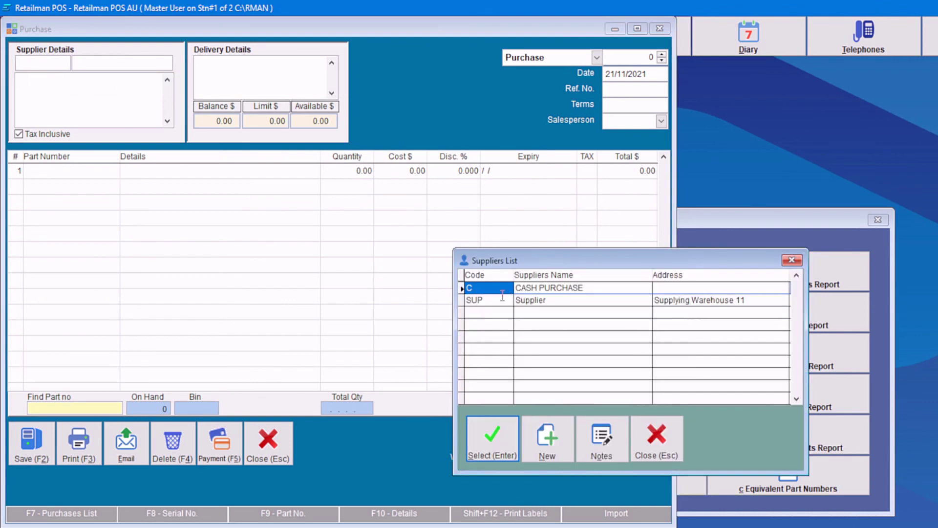
click(492, 434)
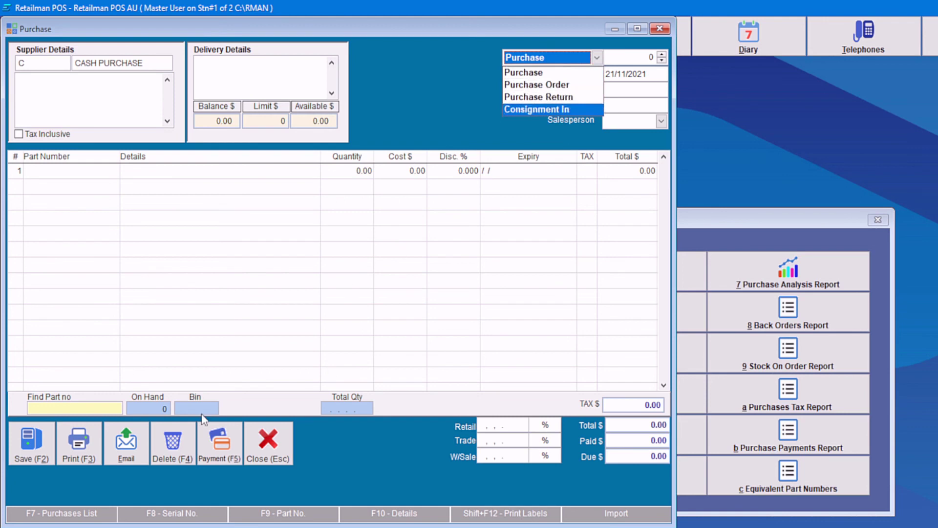
click(523, 72)
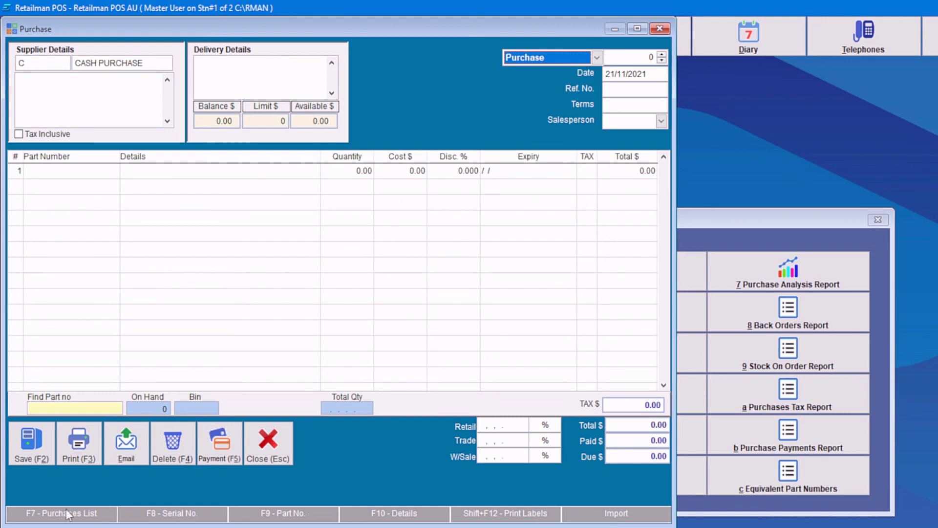
click(60, 513)
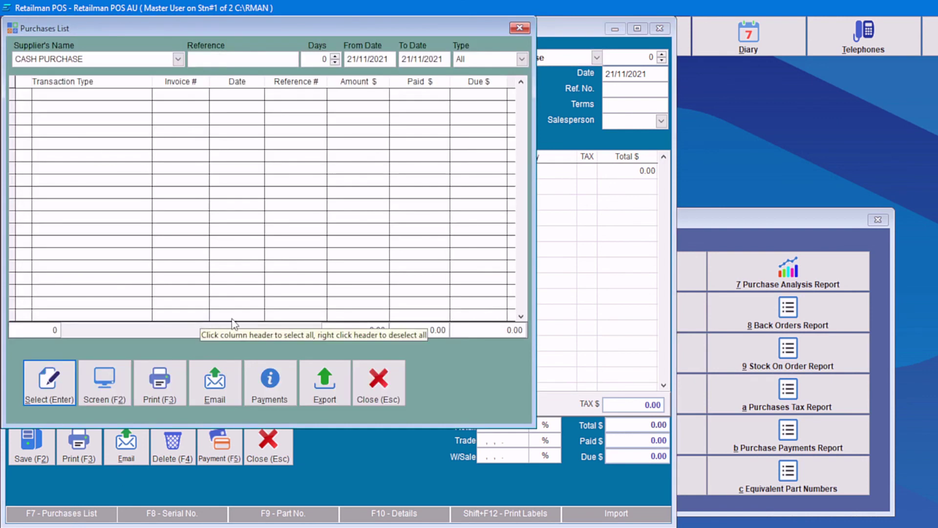
click(518, 27)
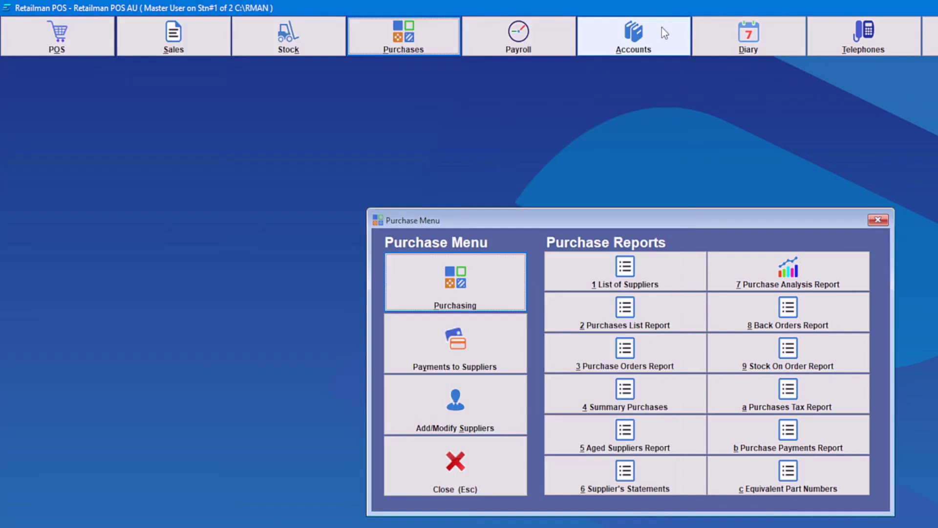